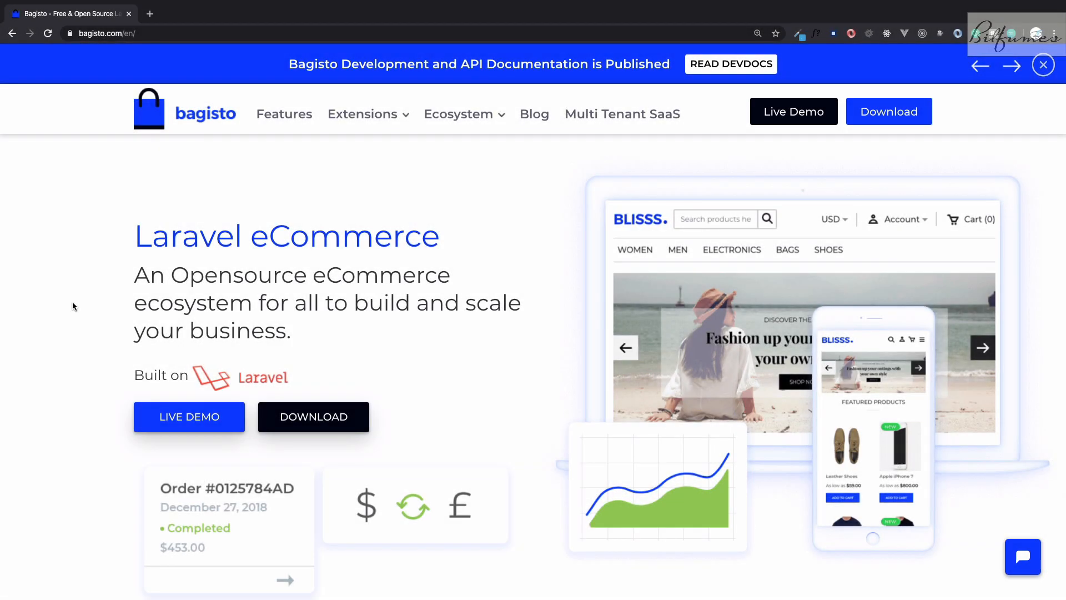
# Step: Reach the Installation & configuration page of the Bagisto developer docs in a second tab
pyautogui.click(730, 65)
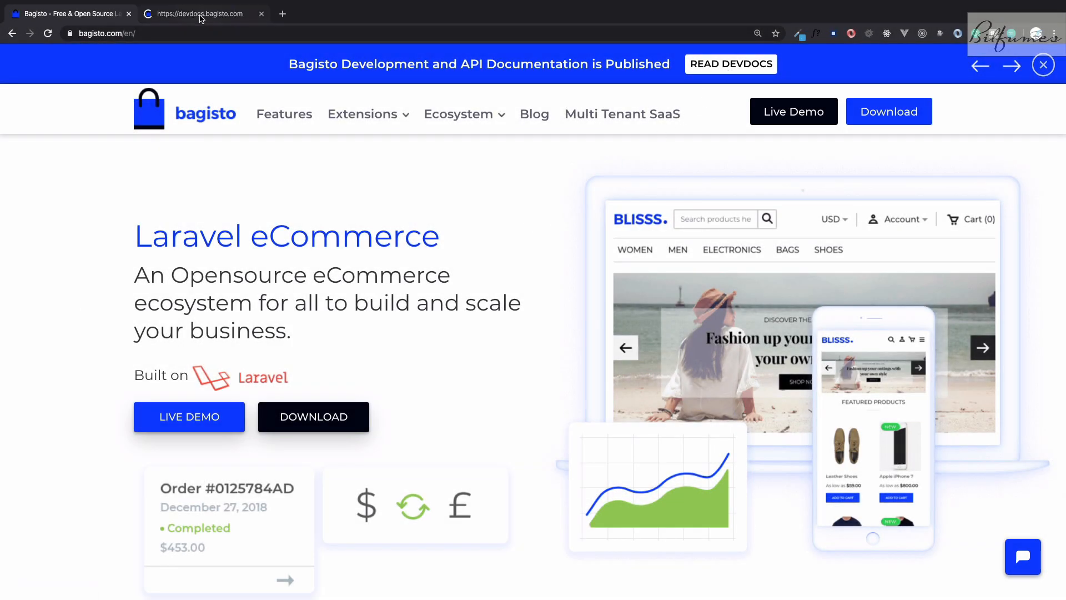
pyautogui.click(199, 15)
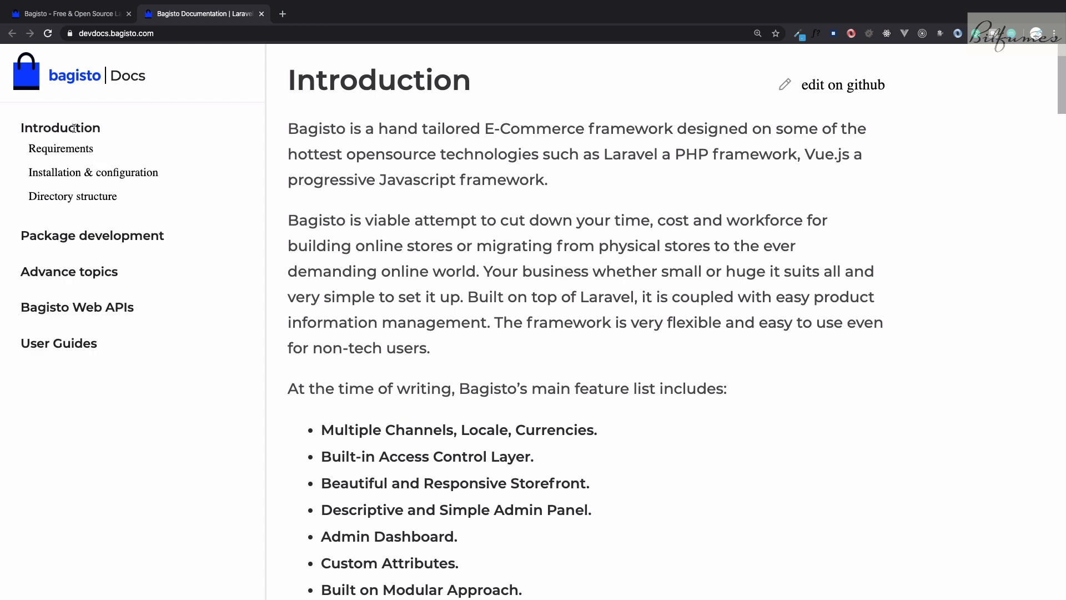
pyautogui.click(94, 173)
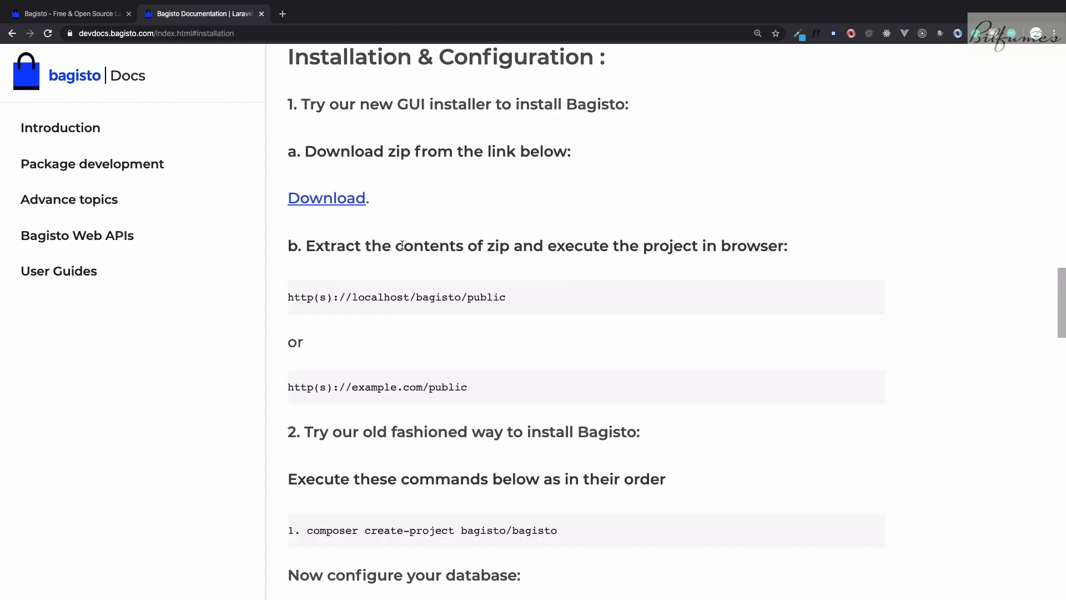
pyautogui.doubleClick(350, 198)
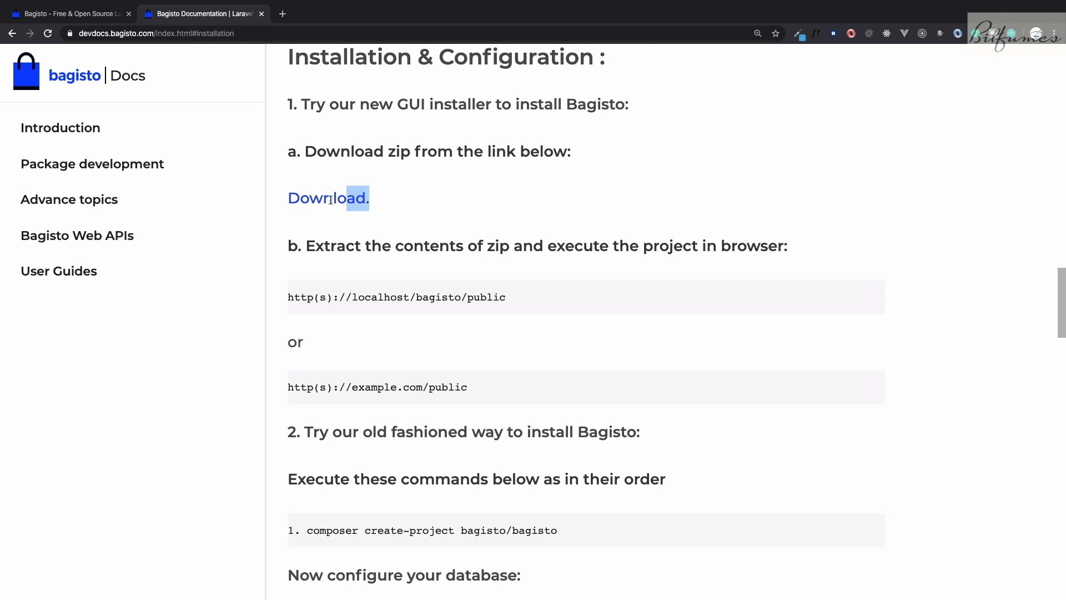
# Step: Select the composer create-project command in the installation guide
pyautogui.scroll(-3)
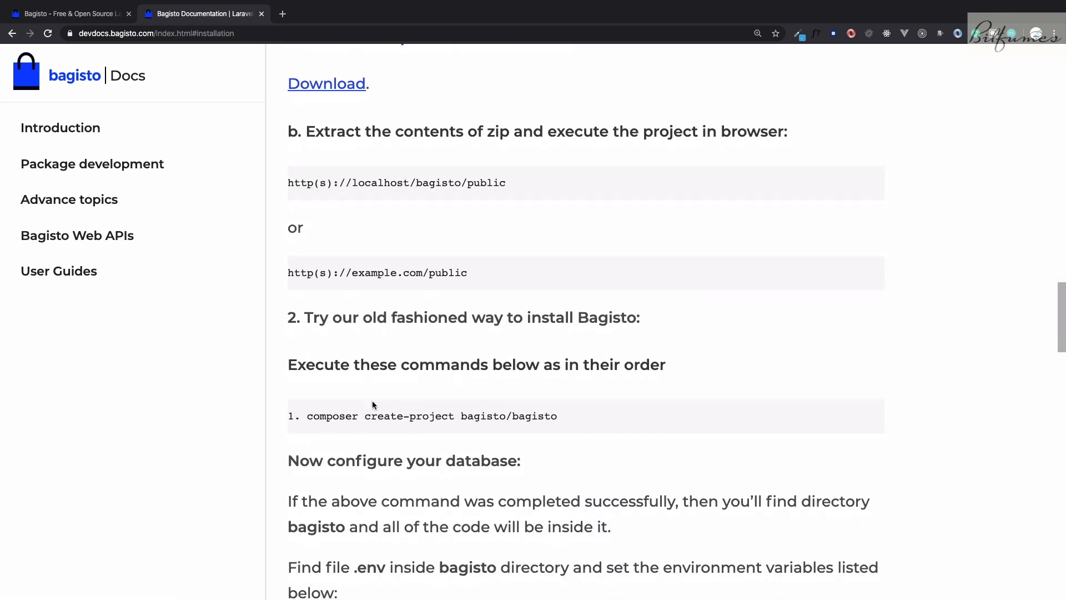
pyautogui.moveTo(308, 415); pyautogui.dragTo(556, 415)
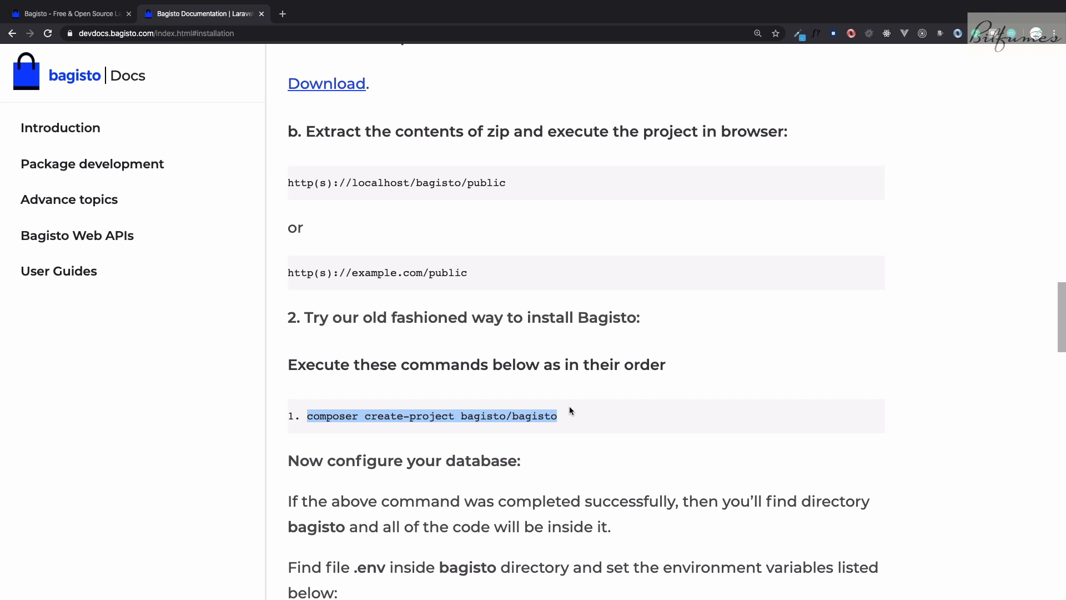
pyautogui.scroll(-3)
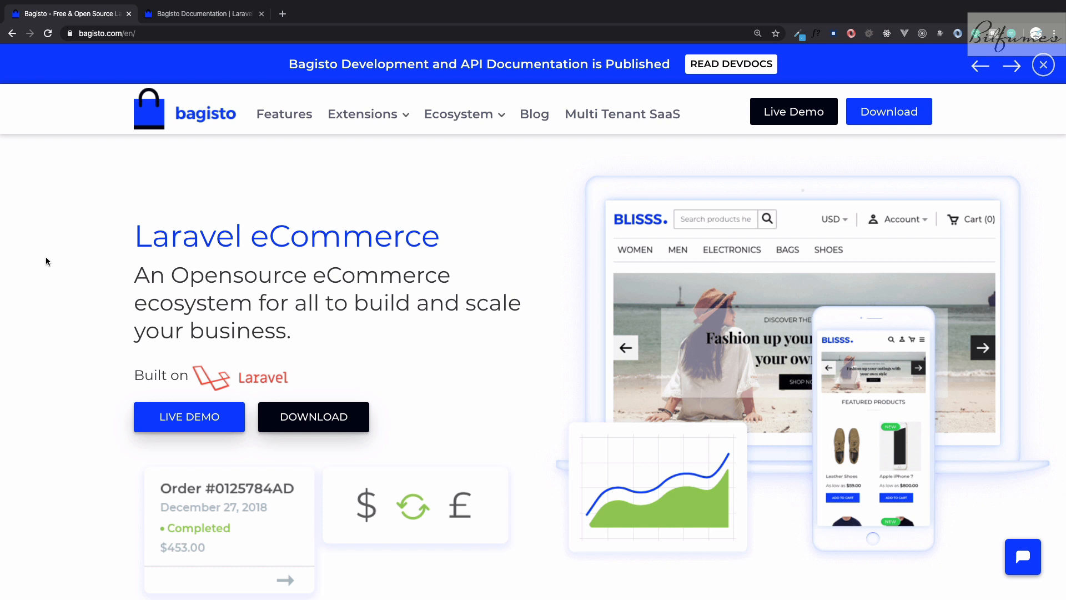
pyautogui.moveTo(107, 362)
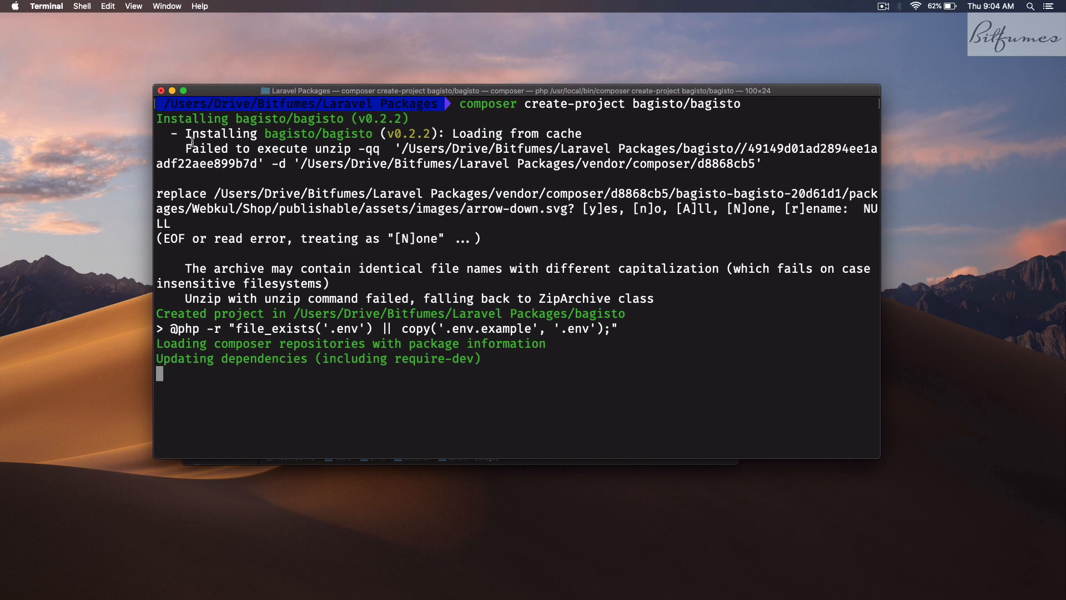
pyautogui.moveTo(565, 331)
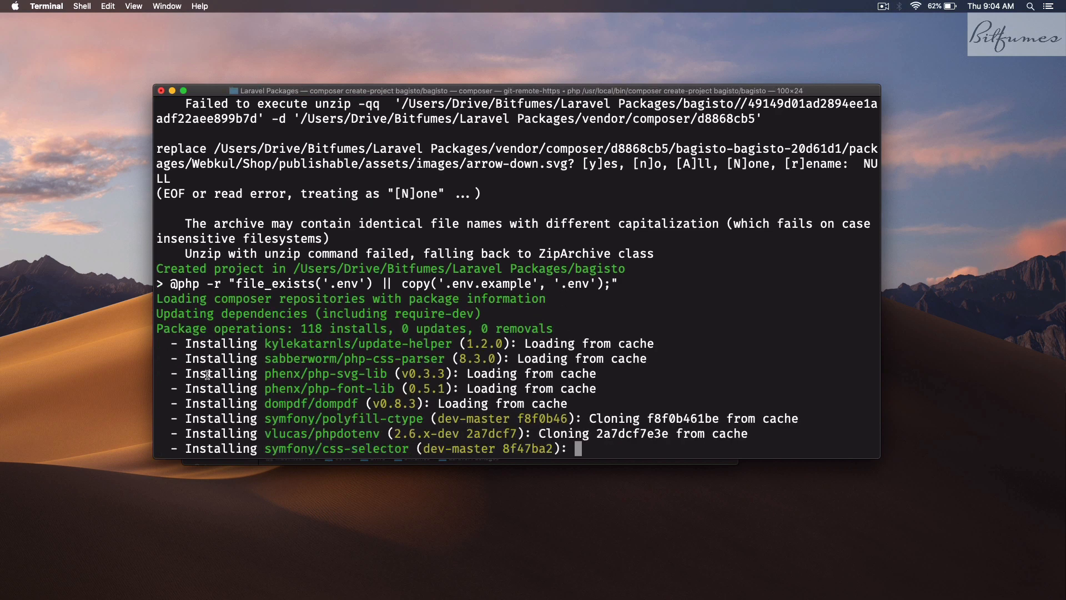
pyautogui.moveTo(731, 389)
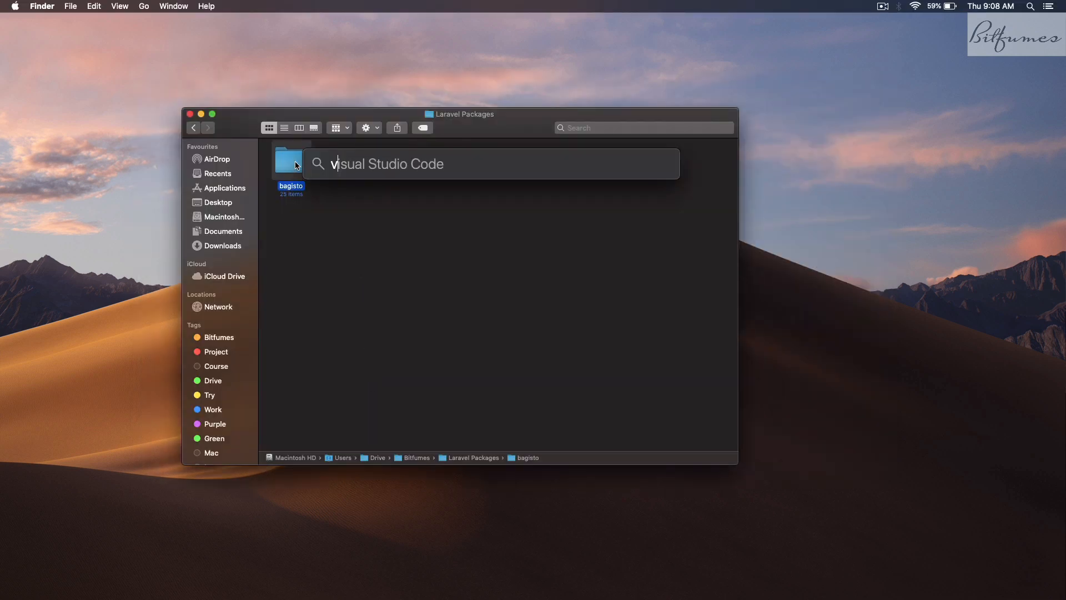
# Step: Launch Visual Studio Code from Spotlight to open the bagisto project
pyautogui.press('Return')
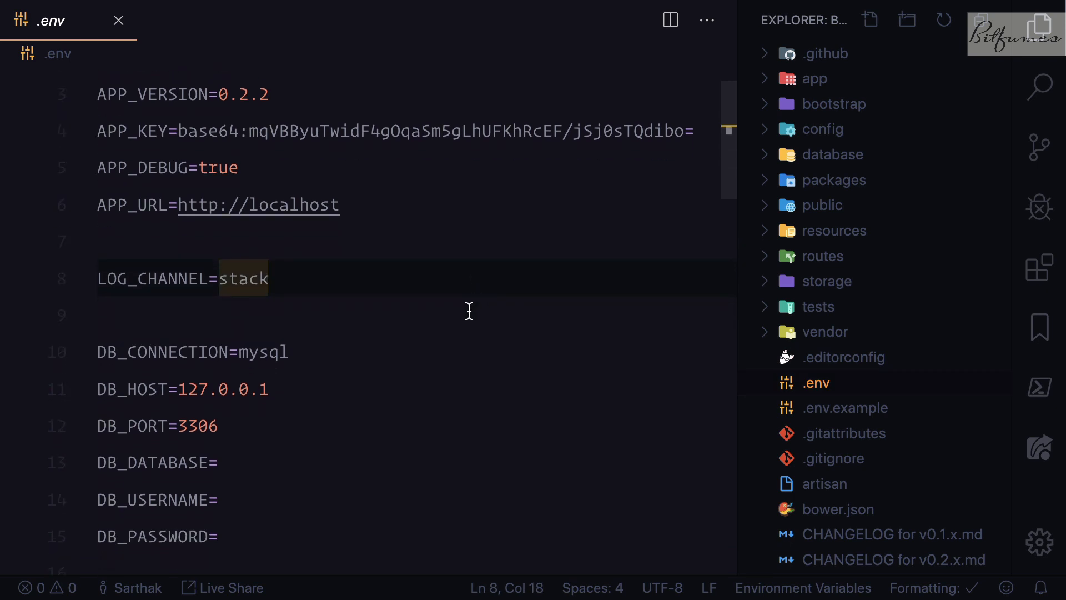
pyautogui.write('sequel Pro')
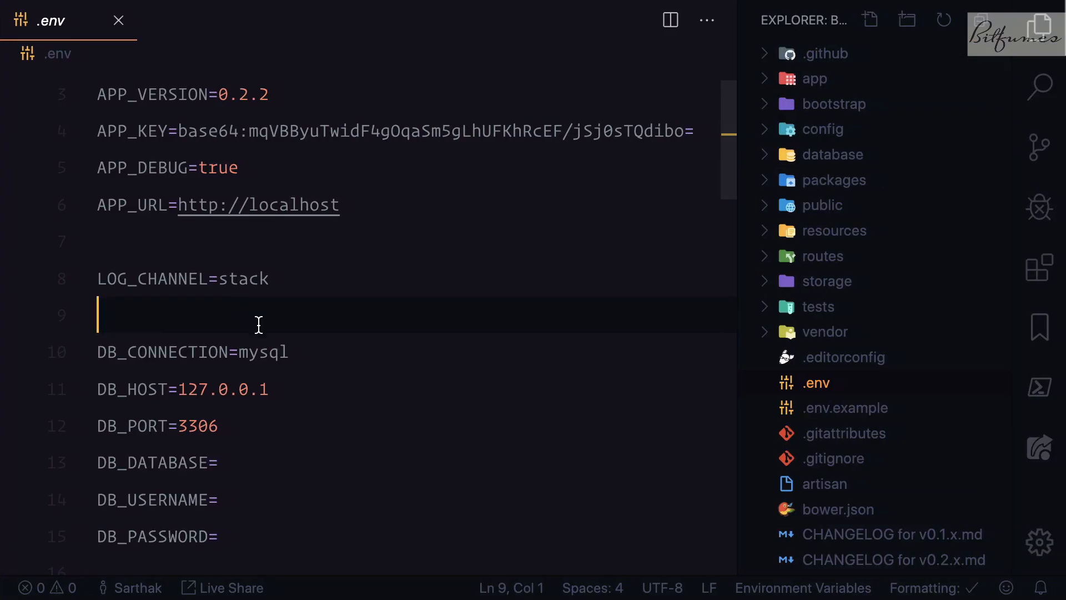
pyautogui.scroll(-3)
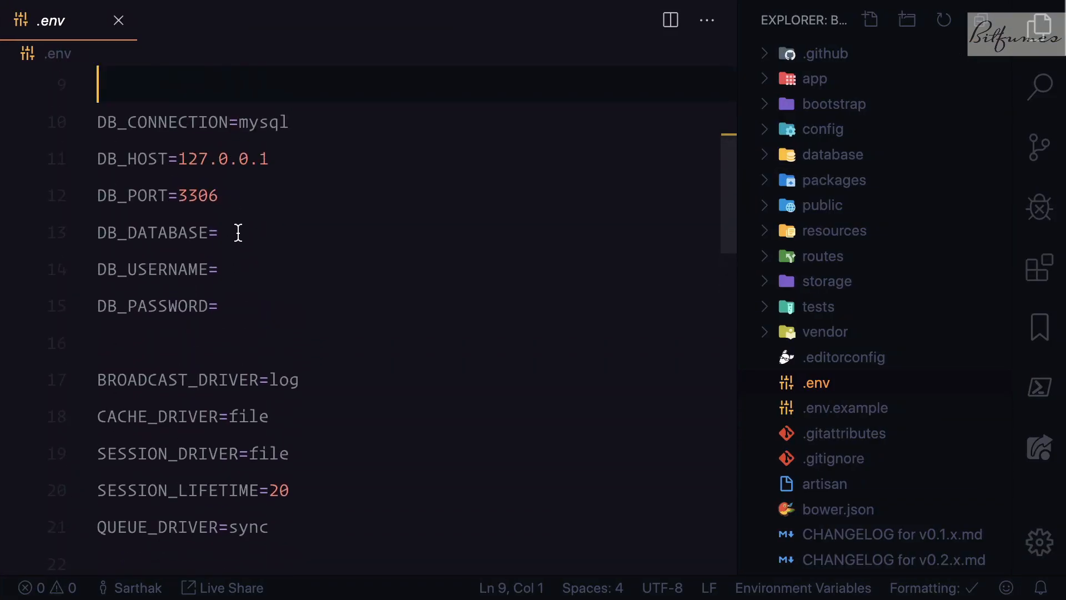
pyautogui.write('bagi')
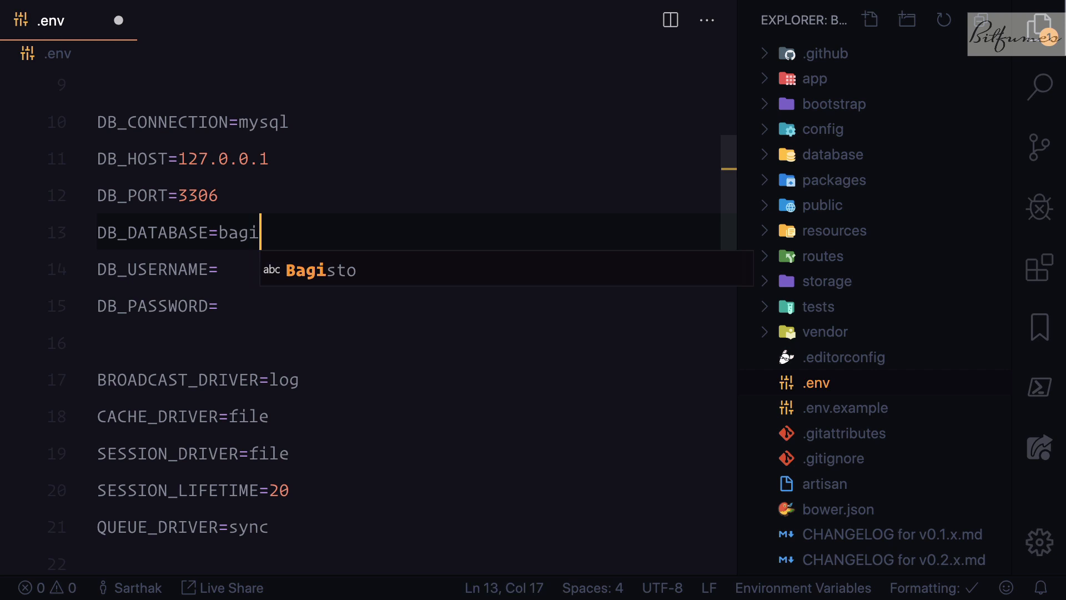
pyautogui.write('sto')
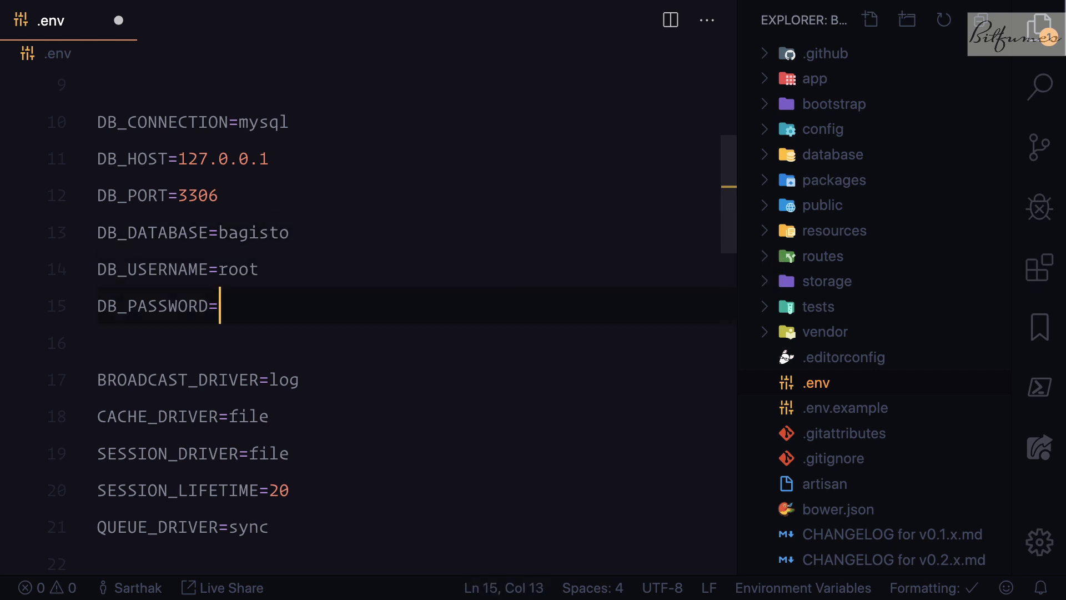
pyautogui.write('password')
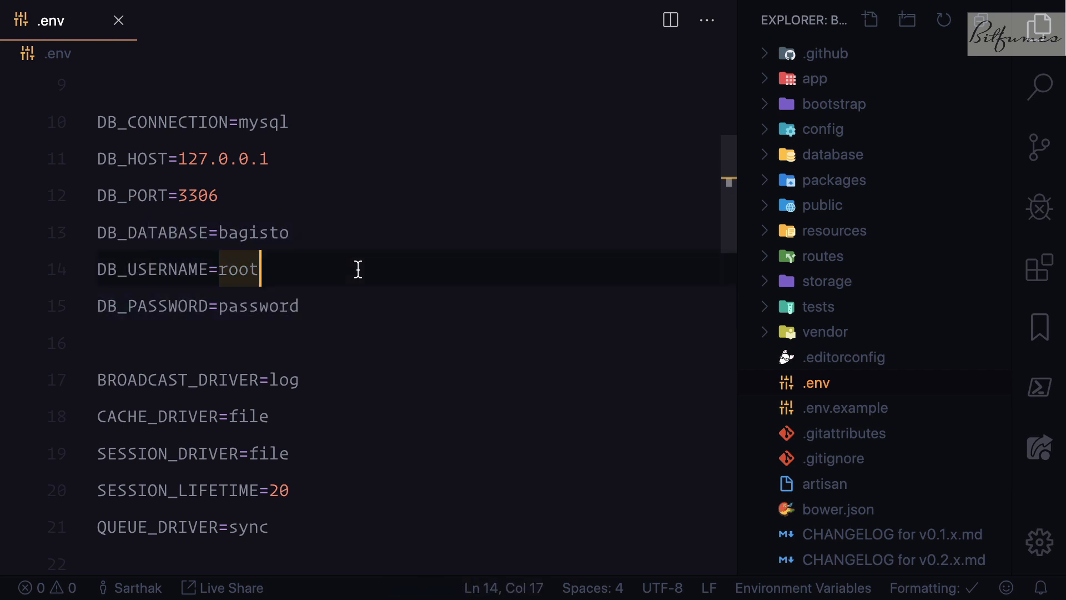
pyautogui.press('Ctrl+`')
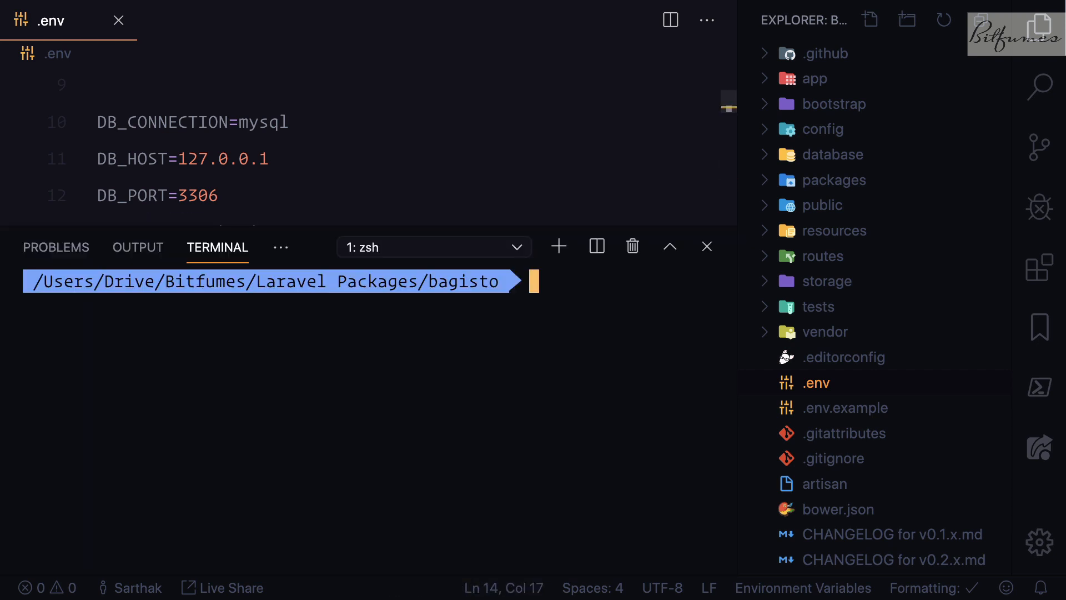
# Step: Enter php artisan migrate:fresh in the project terminal
pyautogui.write('php artisan migratef')
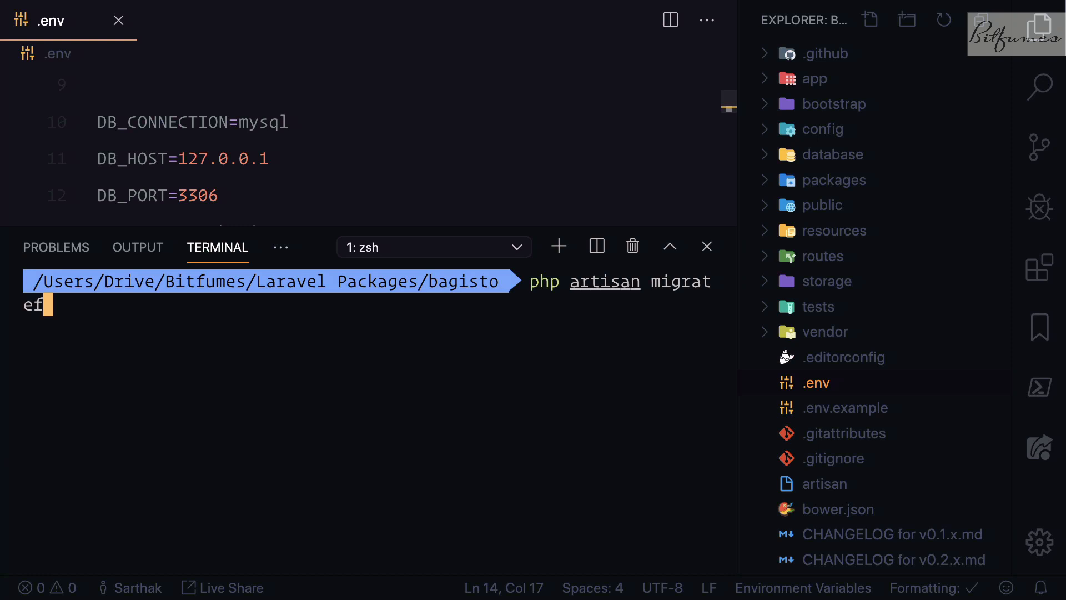
pyautogui.write(':fresh')
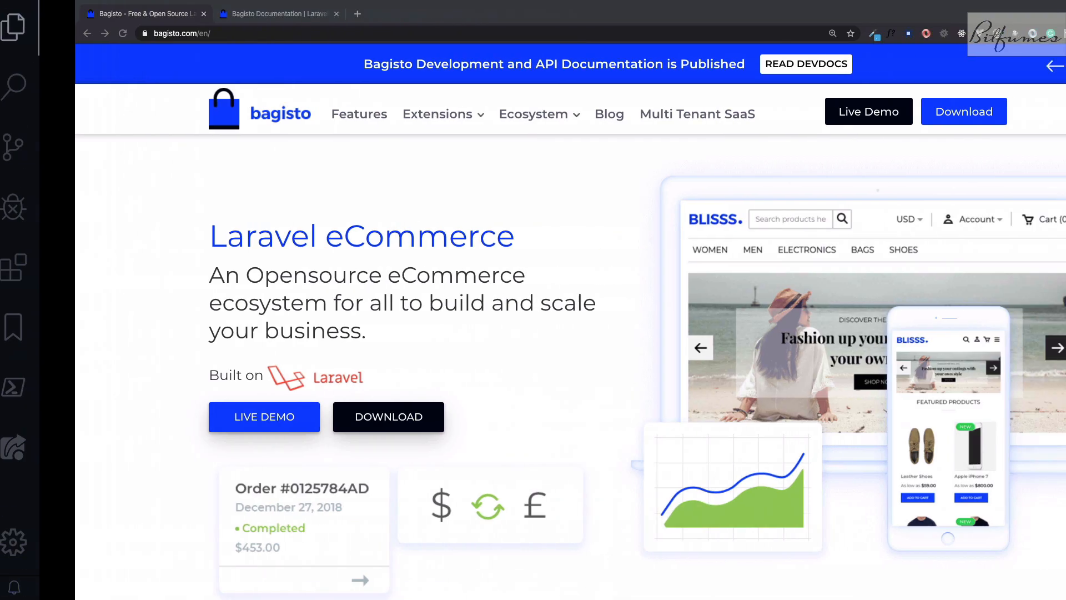
# Step: Review the required environment variable list on the docs installation page
pyautogui.click(204, 14)
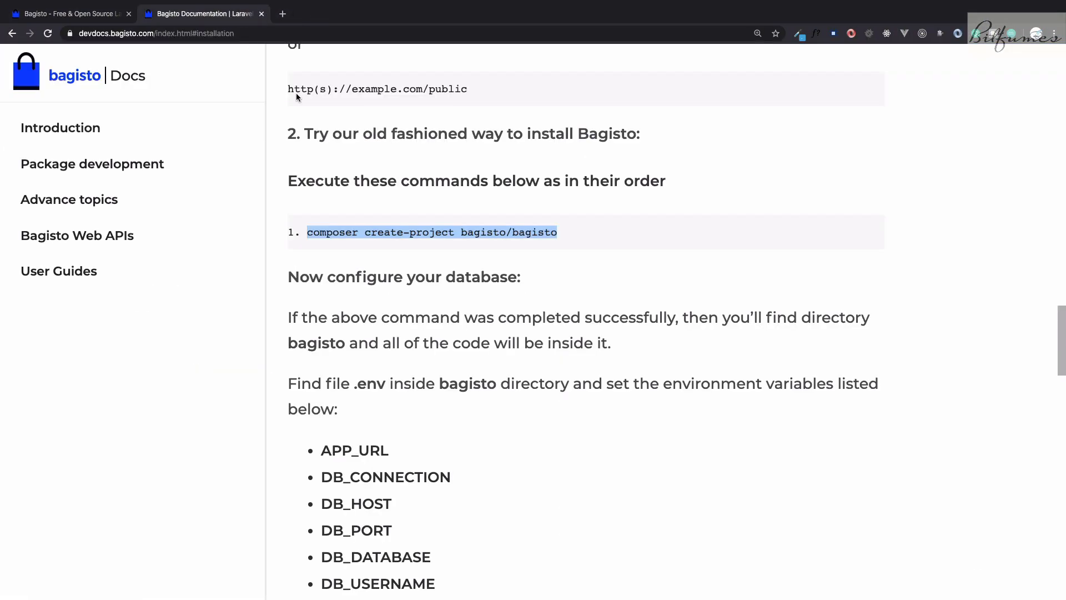
pyautogui.scroll(-3)
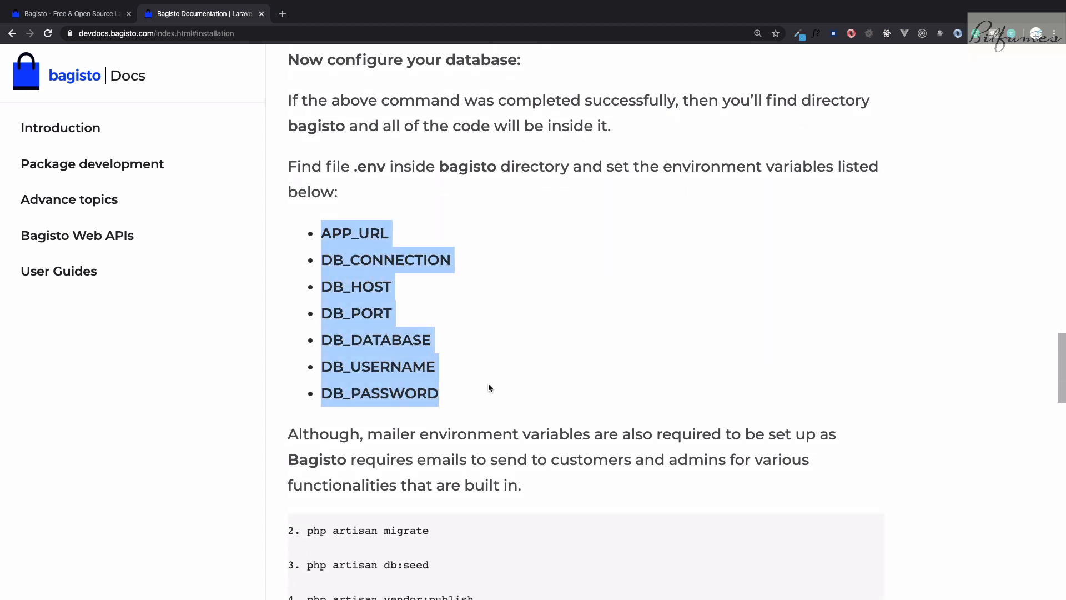
pyautogui.click(458, 391)
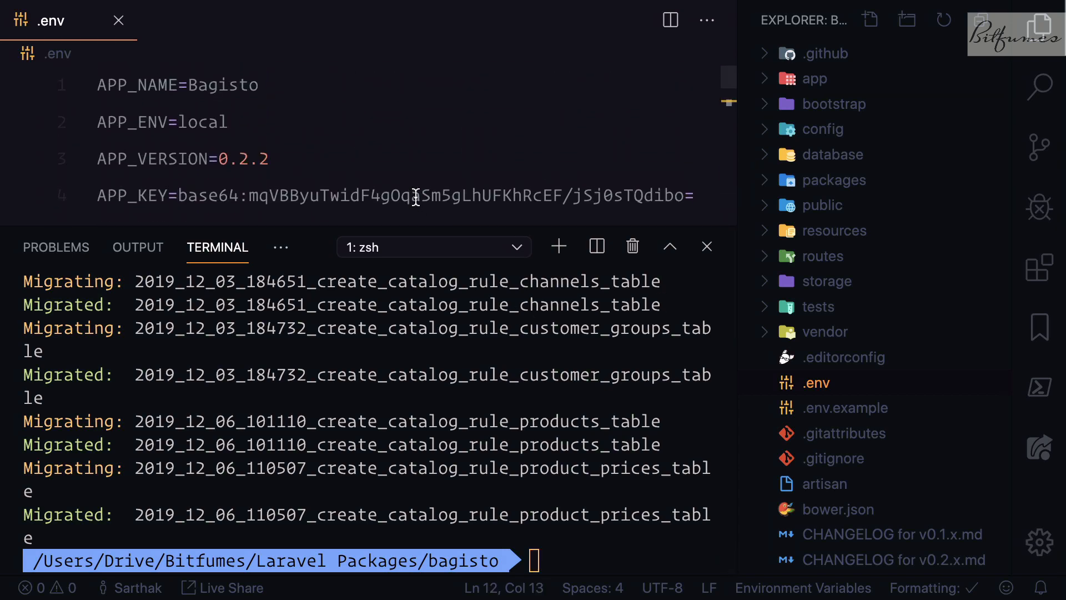
# Step: Append :8000 to APP_URL in .env and run the artisan command in the enlarged terminal
pyautogui.write('APP_DEBUG=true')
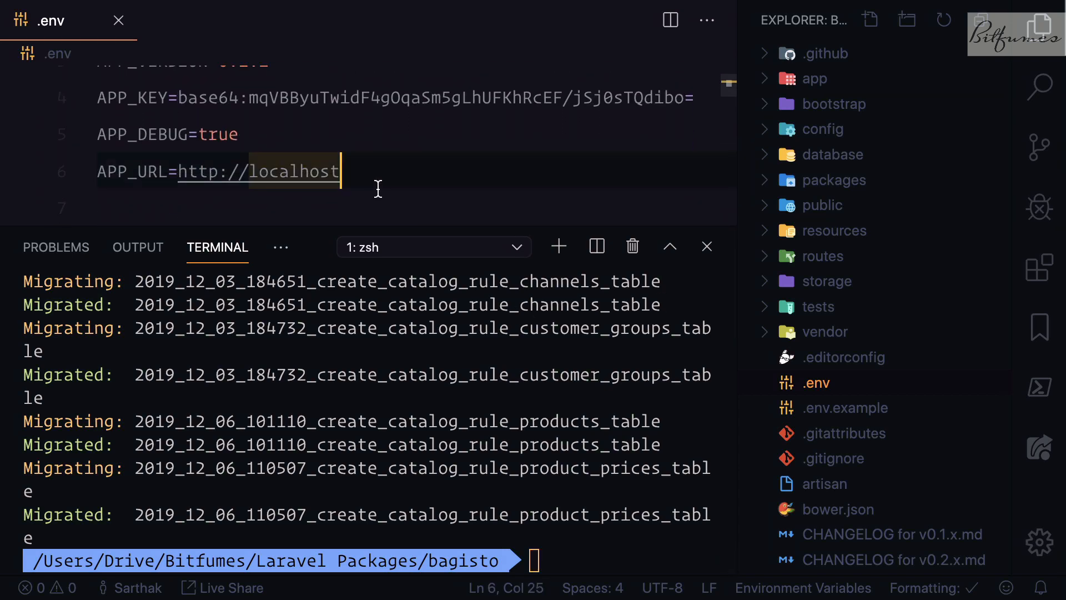
pyautogui.write(':8000')
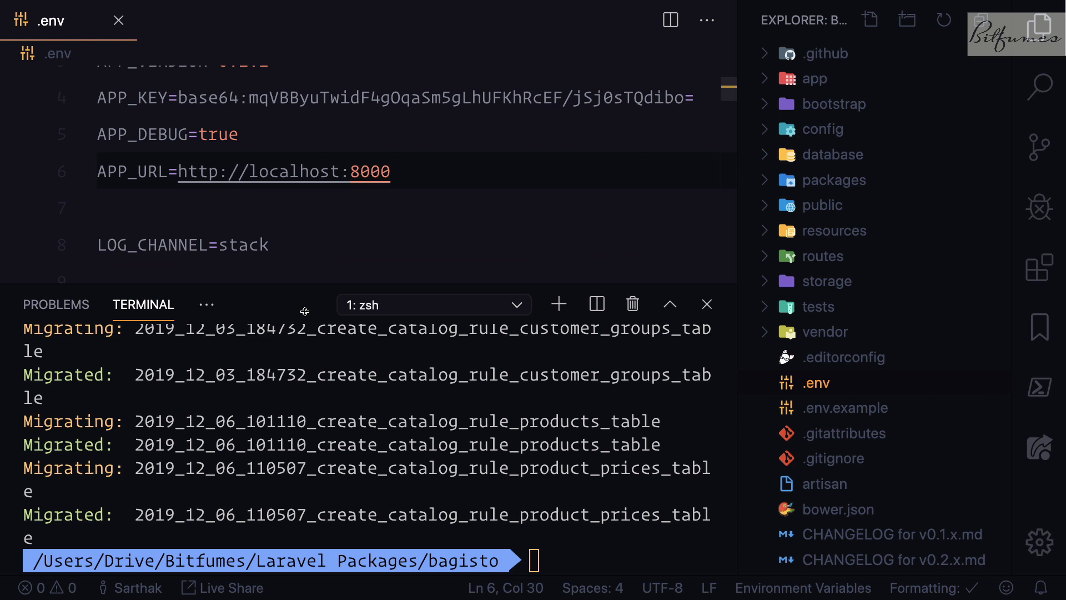
pyautogui.moveTo(178, 171); pyautogui.dragTo(391, 171)
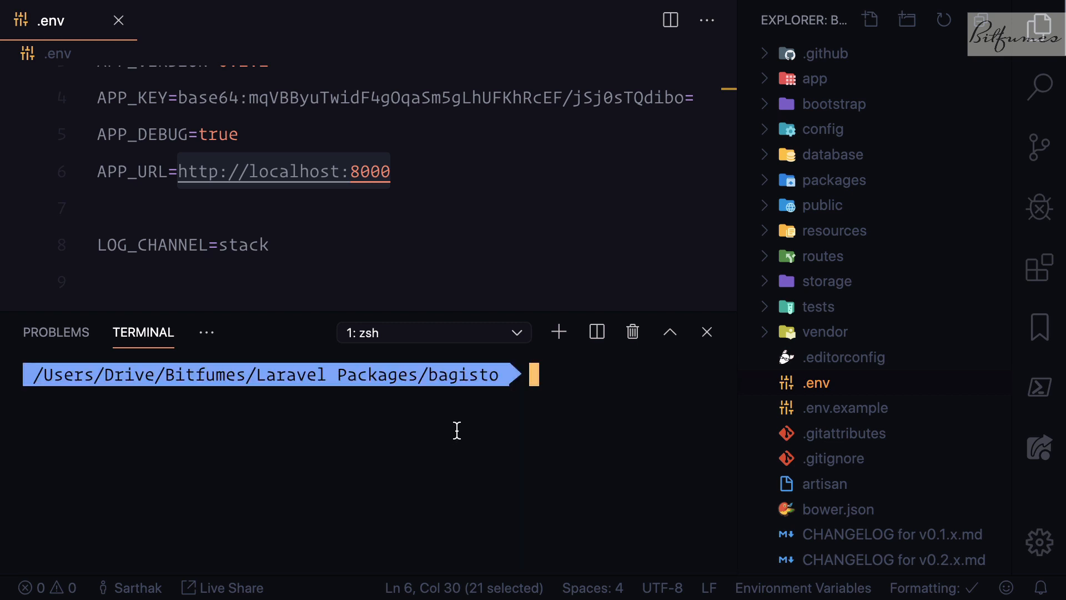
pyautogui.write('php artisan migrate:fresh')
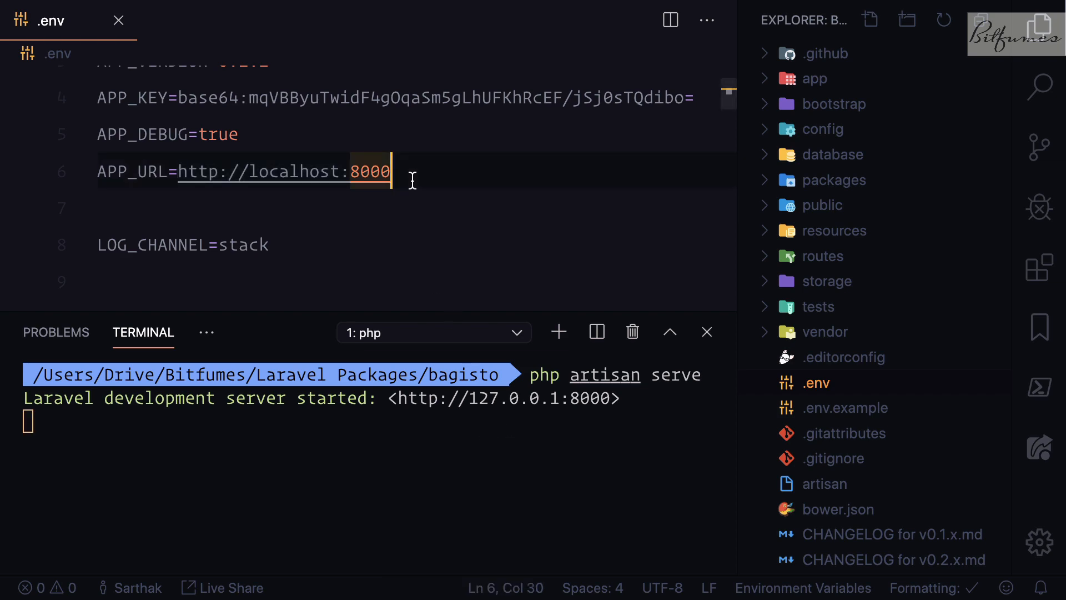
pyautogui.moveTo(428, 175)
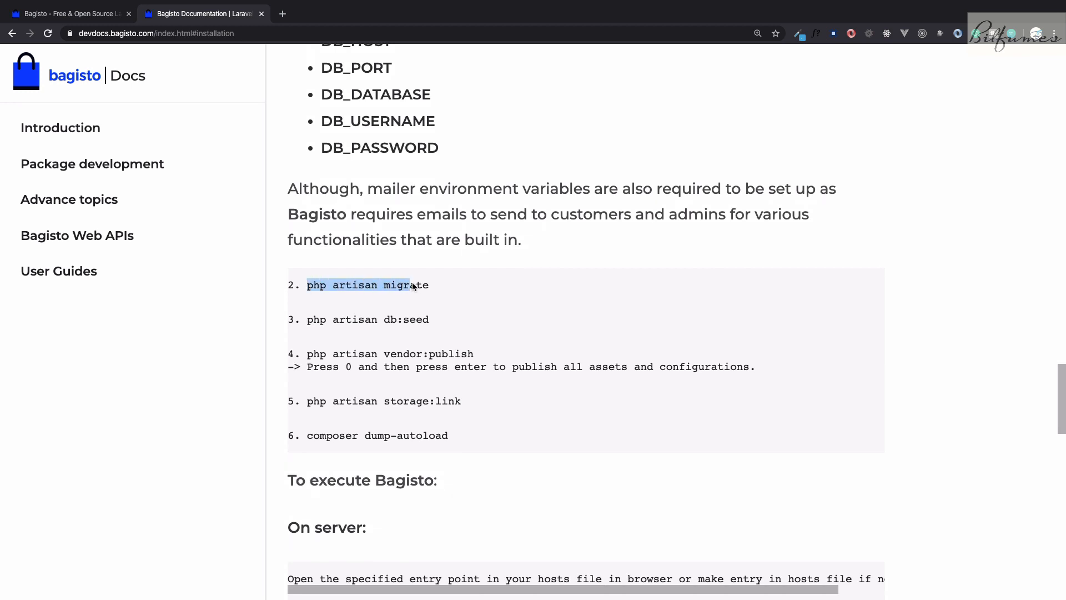
# Step: Select the migrate and vendor:publish commands in the docs and run vendor:publish
pyautogui.click(420, 325)
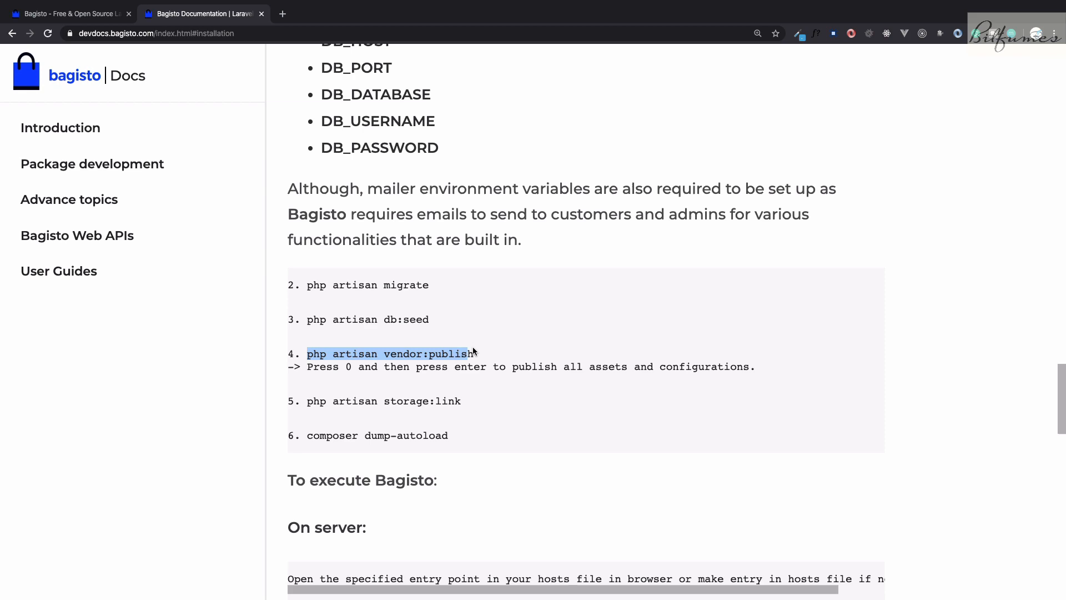
pyautogui.click(318, 368)
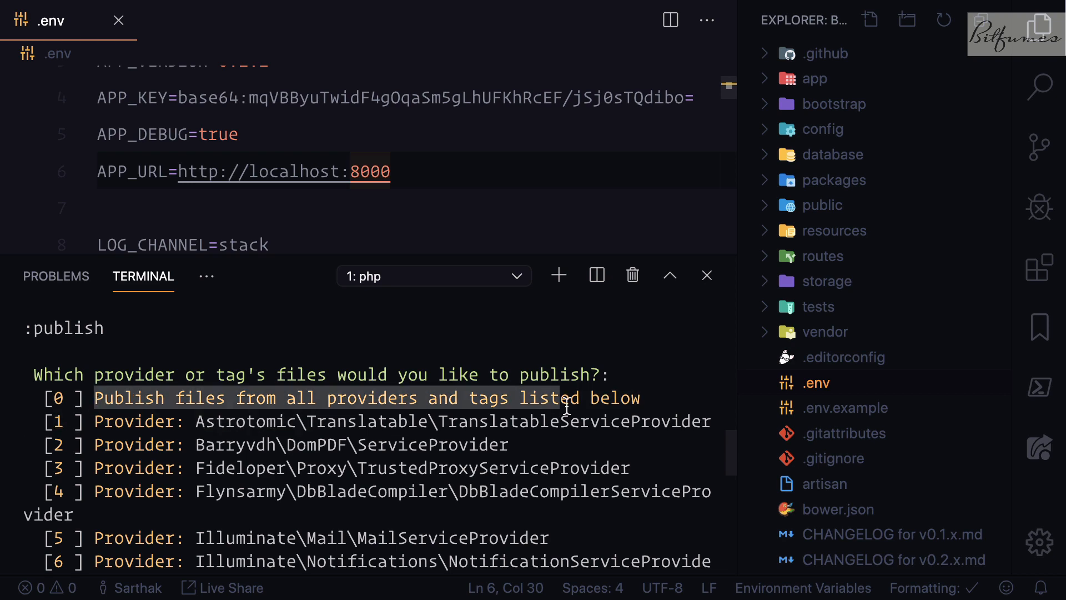
# Step: Answer 0 at the vendor:publish prompt to publish all providers and tags
pyautogui.write('0')
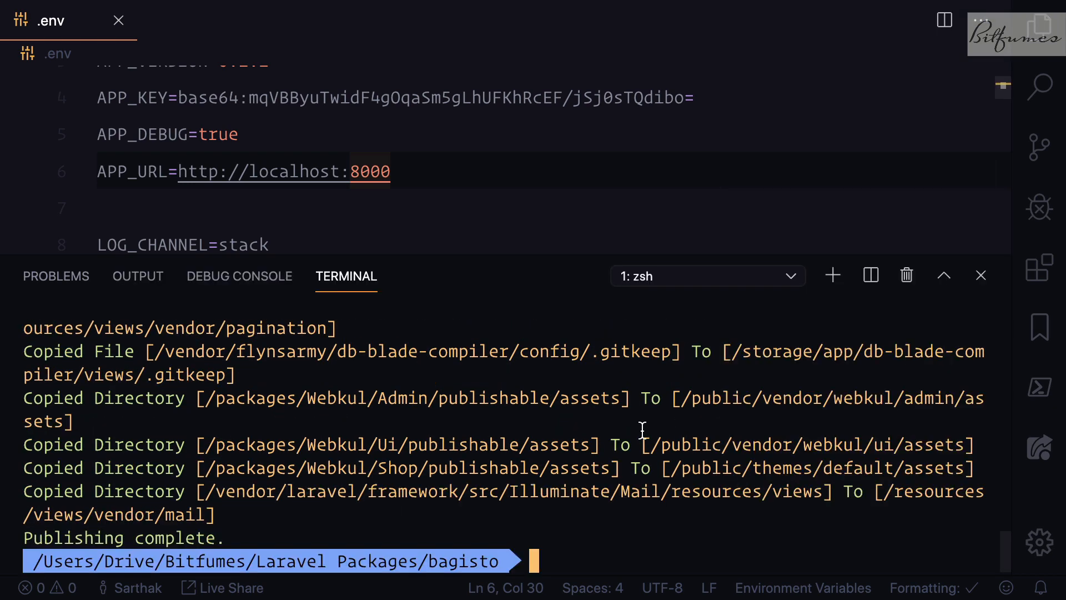
pyautogui.moveTo(758, 475)
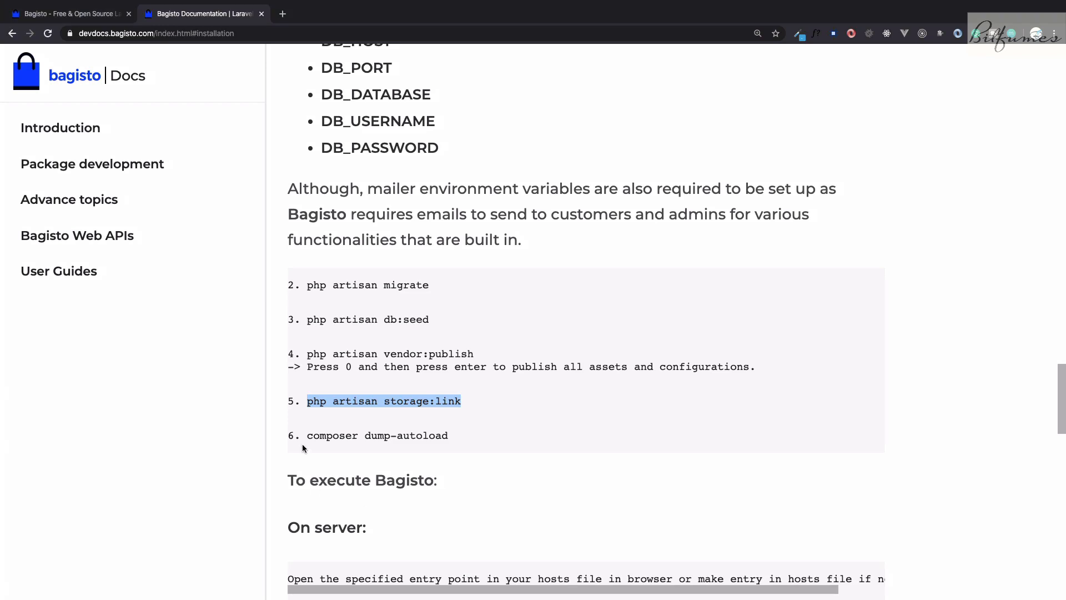
# Step: Scroll the installation guide to the artisan commands and 'To execute Bagisto' section
pyautogui.click(451, 433)
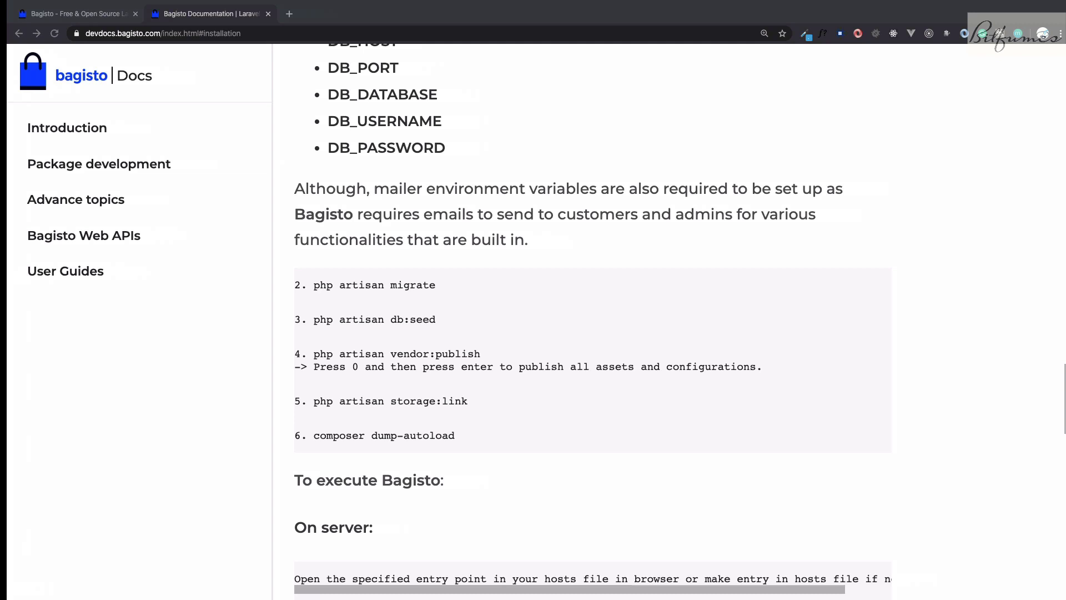
pyautogui.scroll(-3)
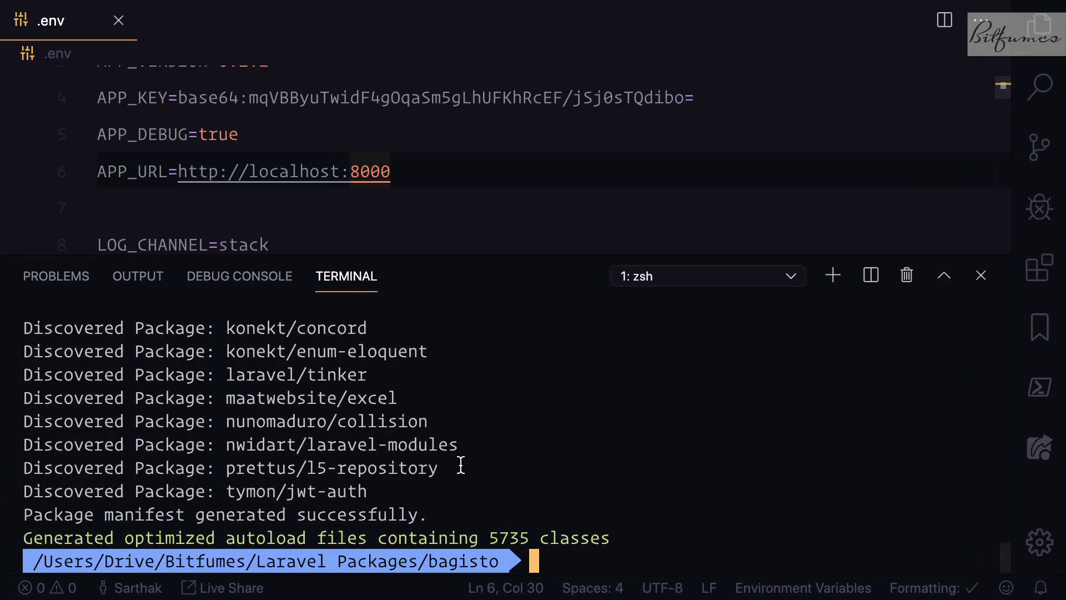
# Step: Run php artisan storage:link and serve the store at localhost:8000
pyautogui.write('php artisan storage:link')
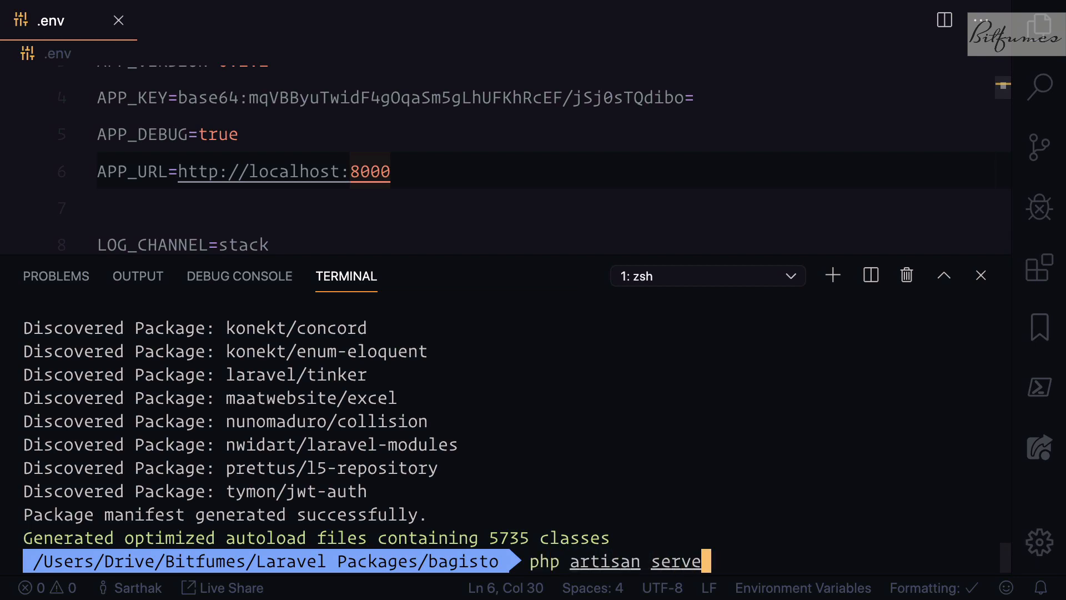
pyautogui.press('Enter')
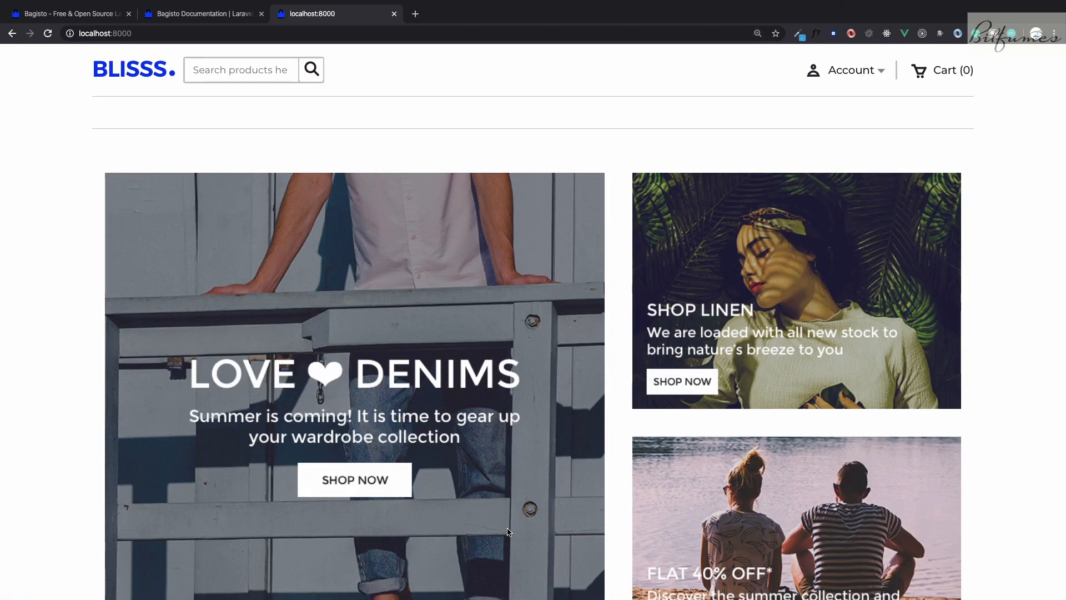
pyautogui.scroll(-3)
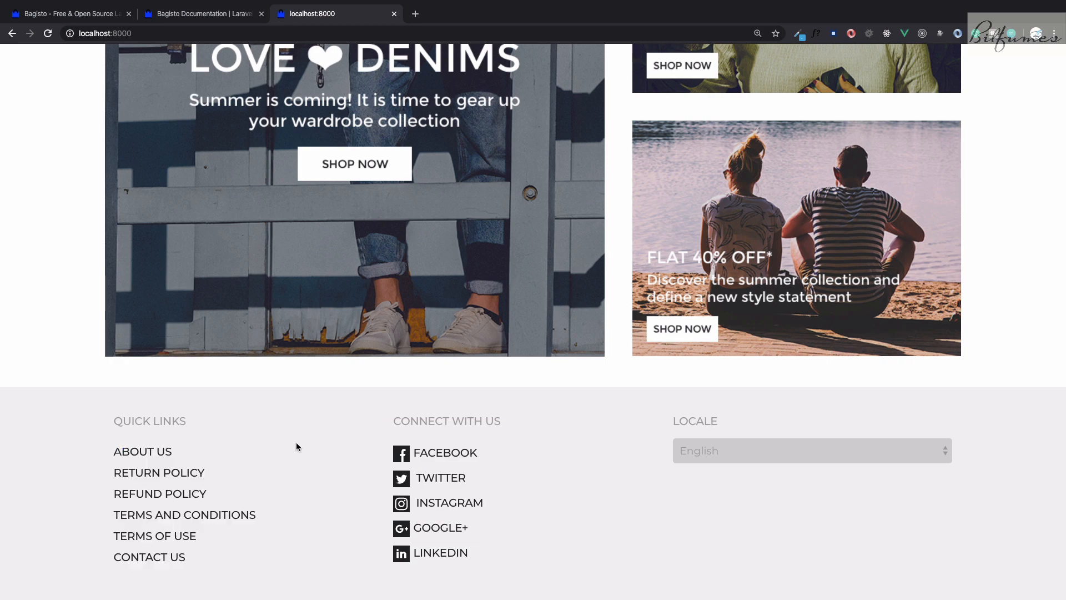
# Step: Return to the top of the BLISSS home page and reveal the Account menu's Sign In and Sign Up options
pyautogui.scroll(3)
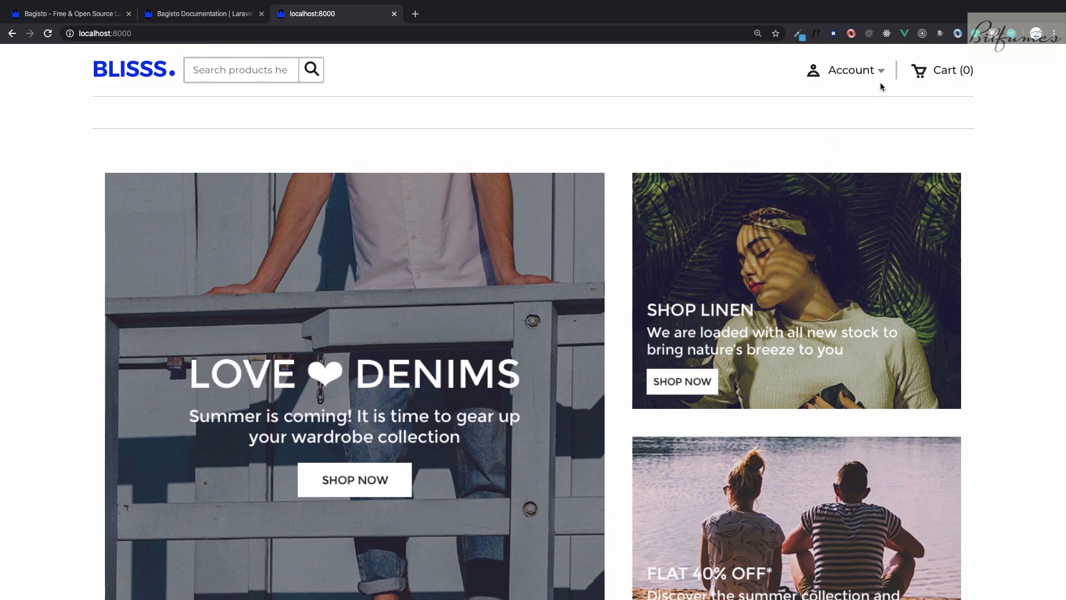
pyautogui.click(851, 70)
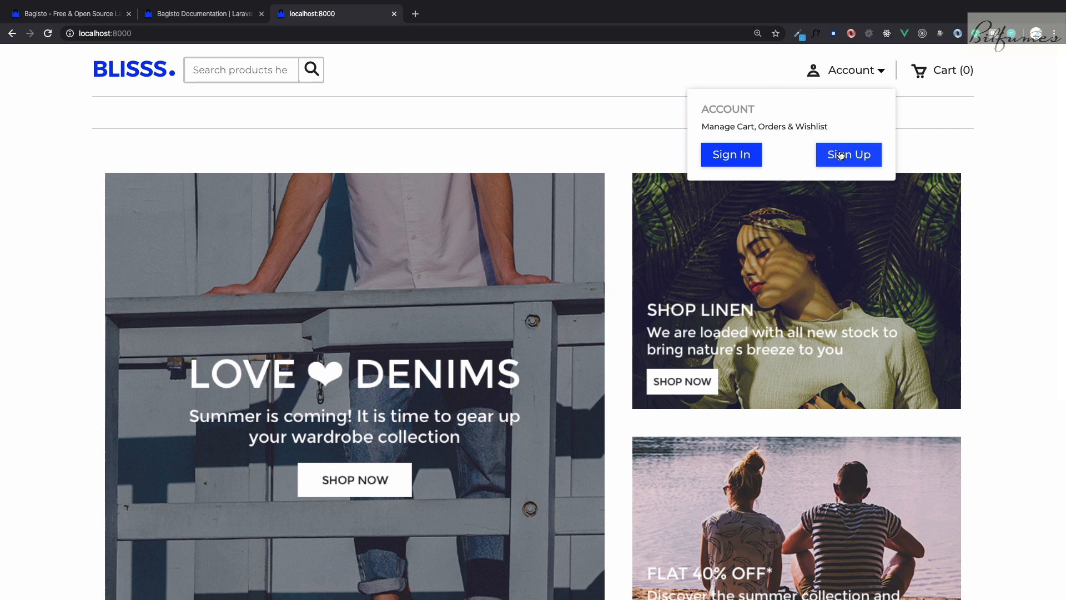
# Step: Register a new customer account through the storefront Sign Up form
pyautogui.click(848, 154)
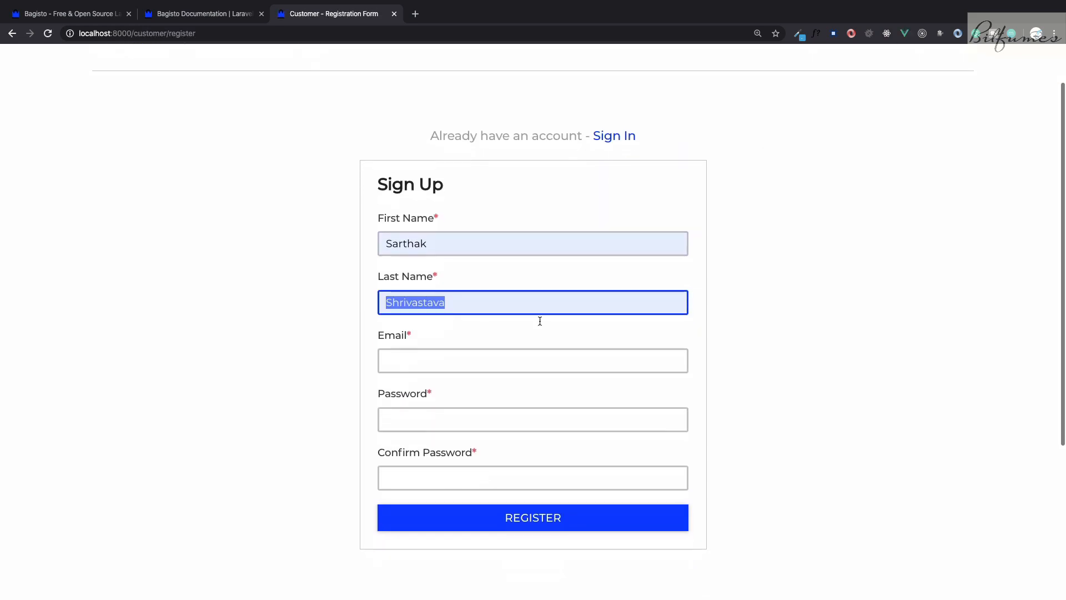
pyautogui.click(533, 420)
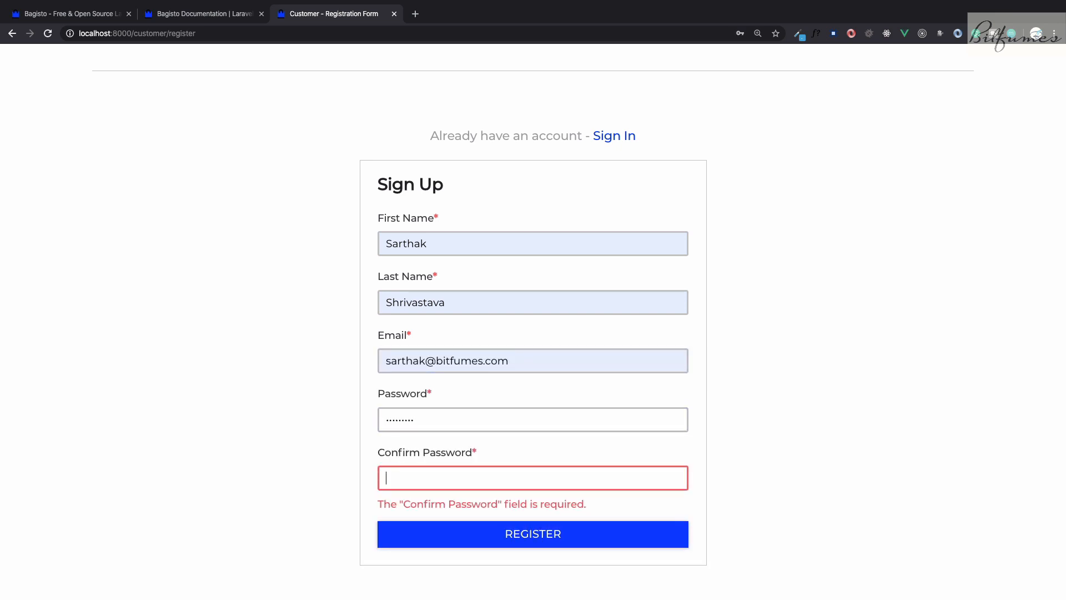
pyautogui.click(533, 533)
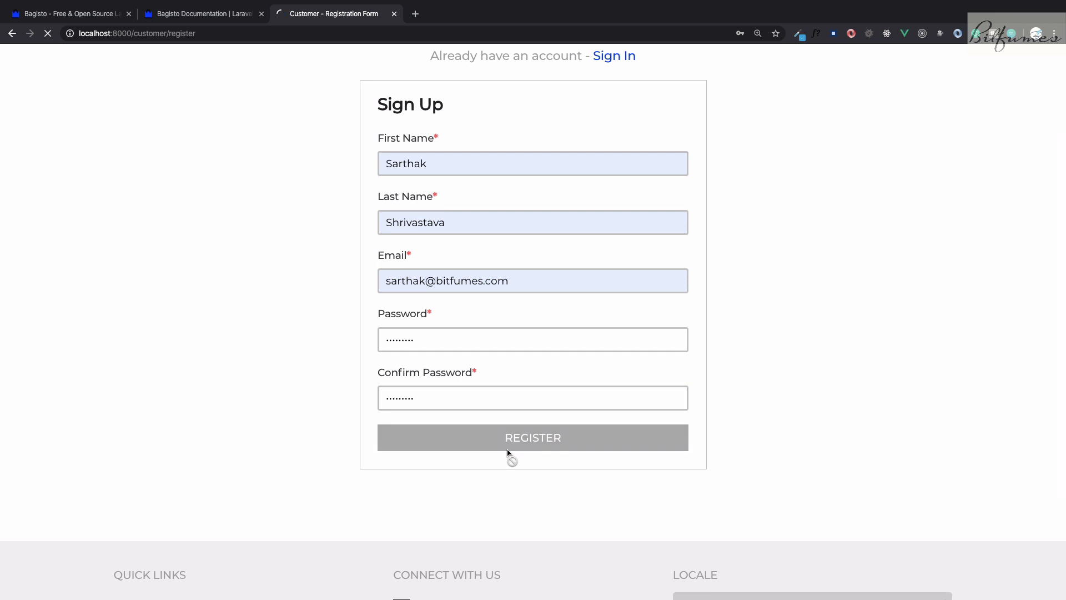
# Step: Sign in to the storefront with the newly registered customer's email
pyautogui.click(533, 437)
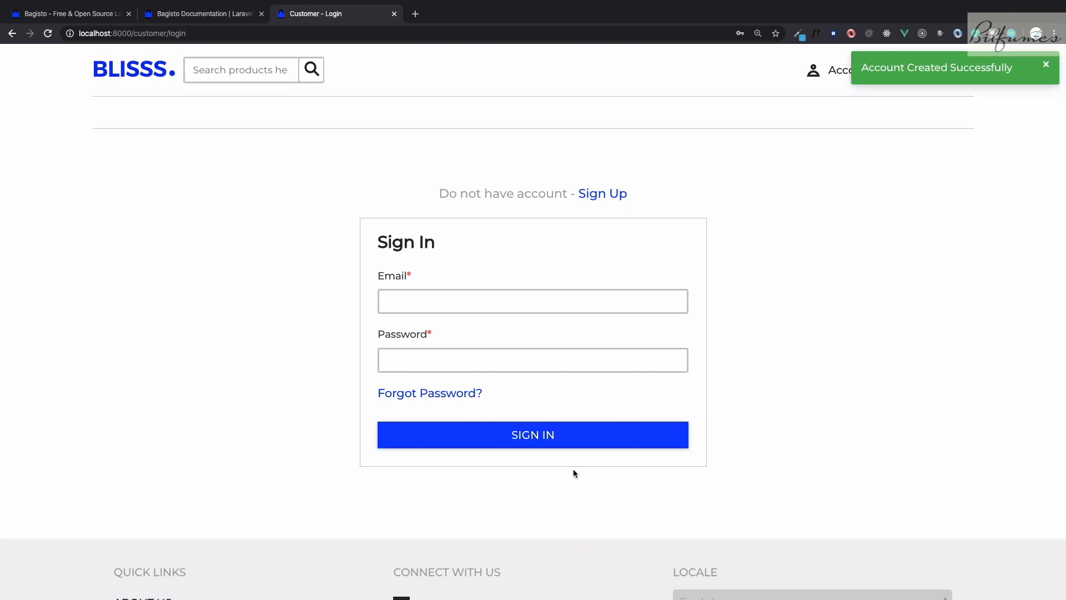
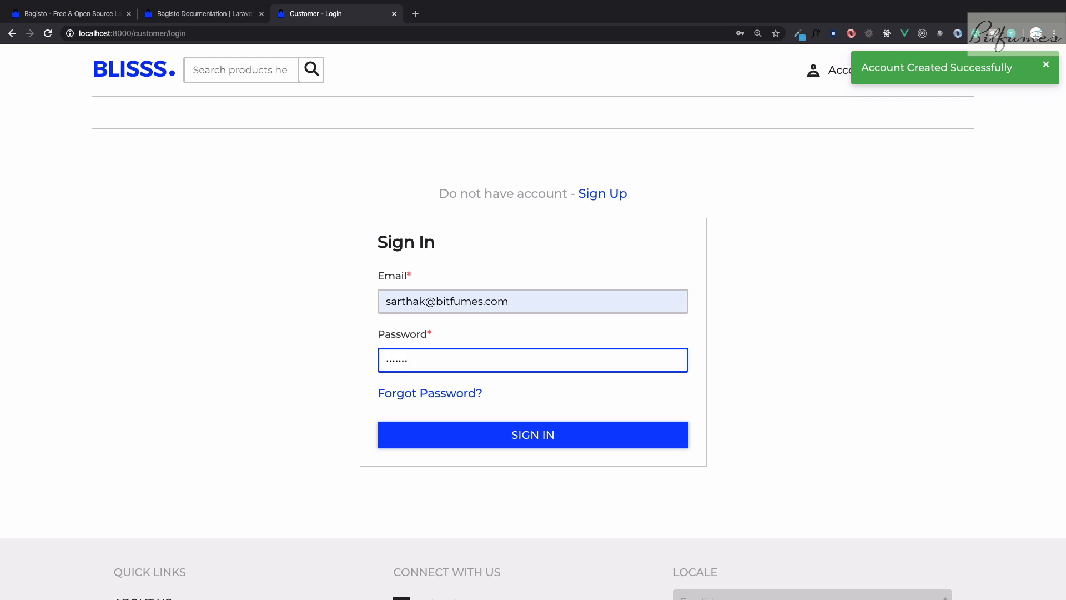
pyautogui.click(533, 435)
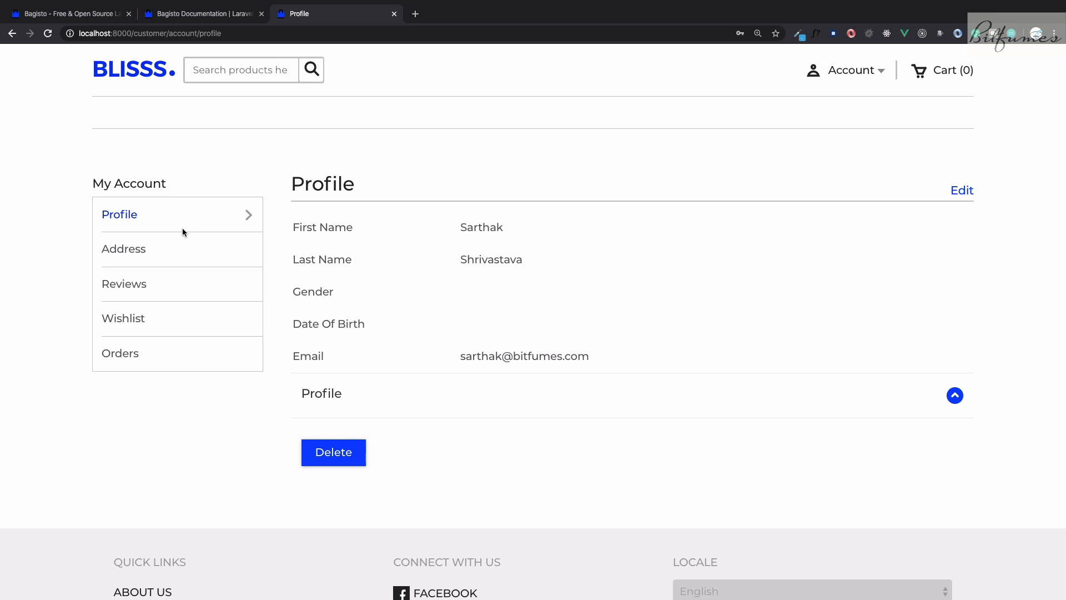
pyautogui.moveTo(136, 254)
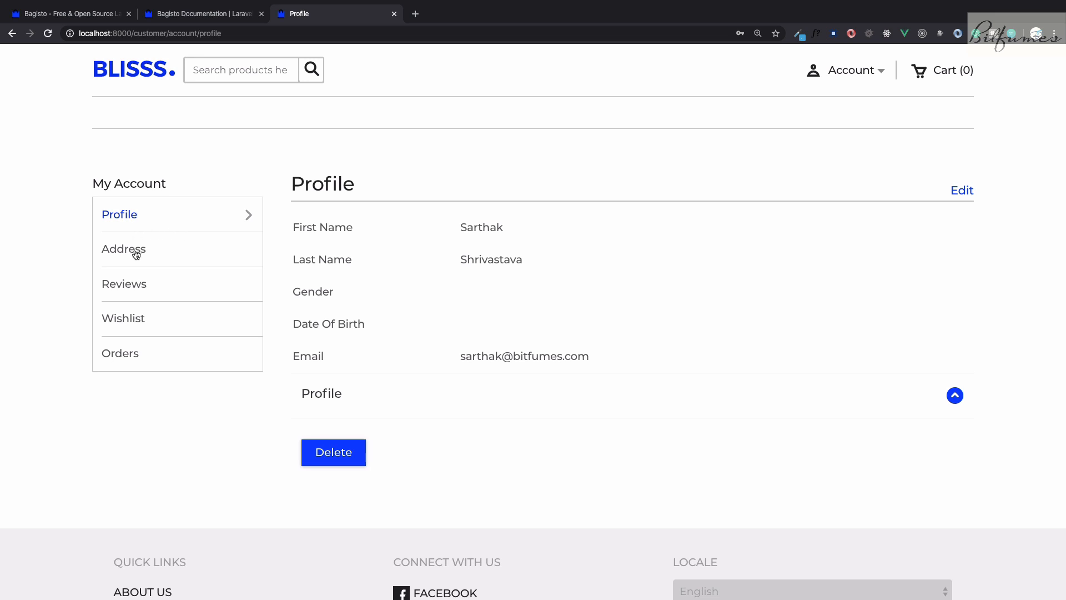
# Step: Review the empty Address, Reviews, Wishlist and Orders pages in My Account, then head for localhost:3000
pyautogui.click(123, 249)
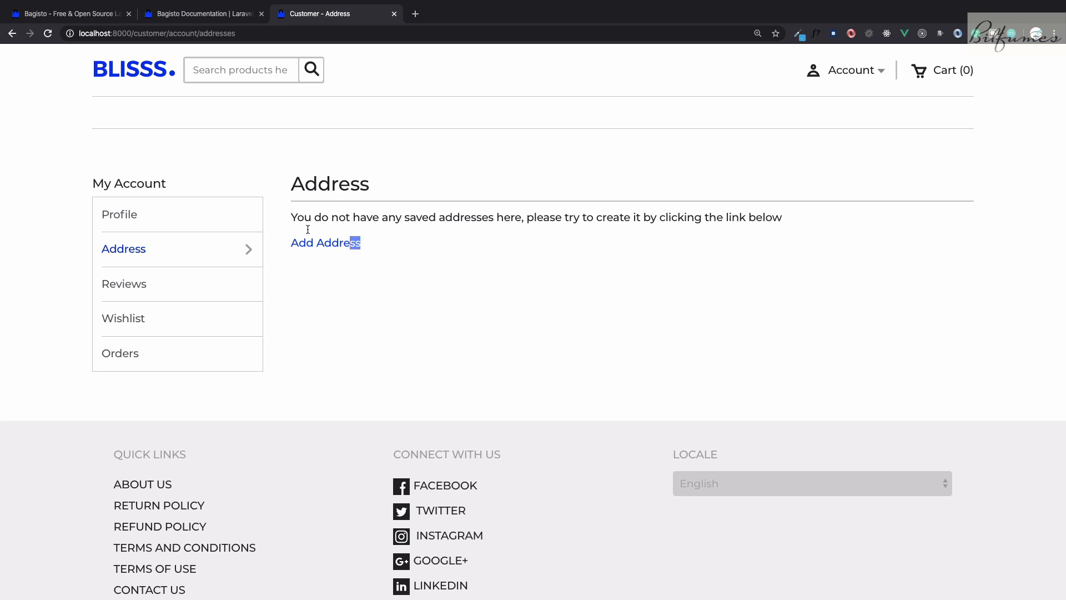
pyautogui.click(125, 284)
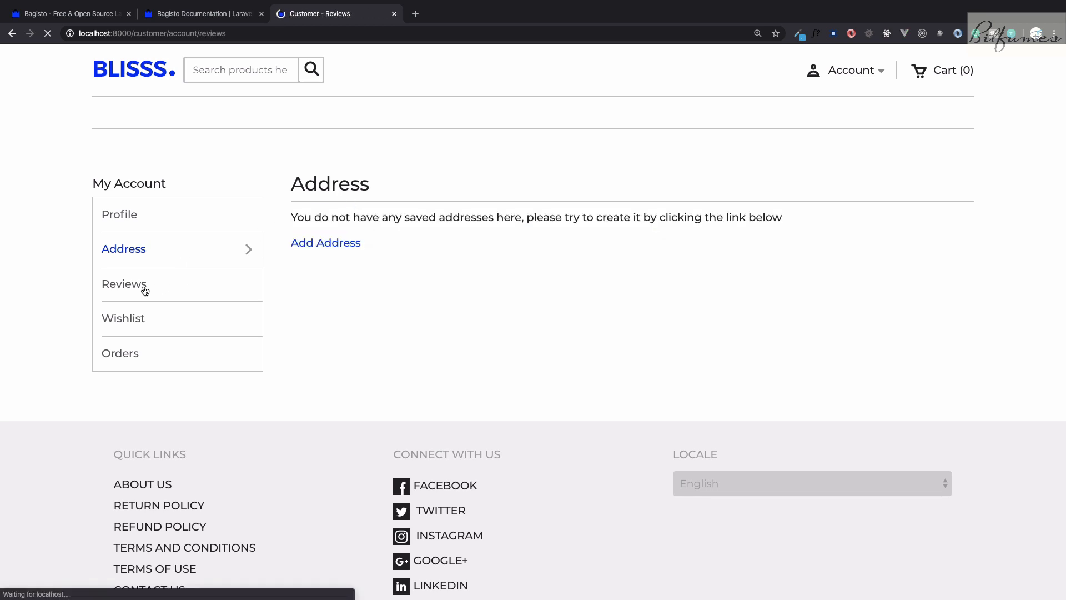
pyautogui.click(125, 284)
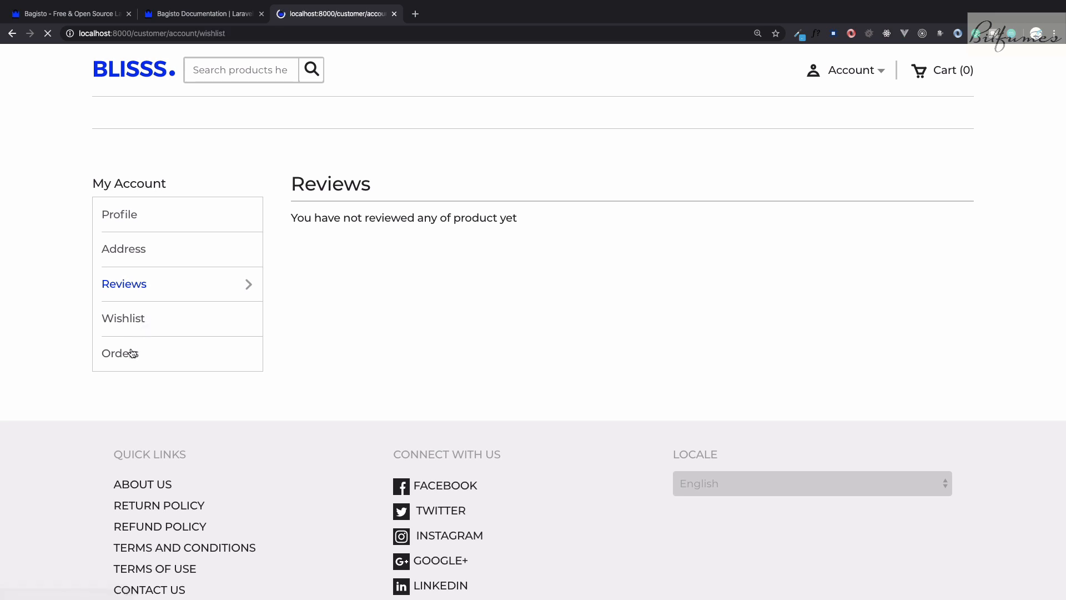
pyautogui.click(120, 353)
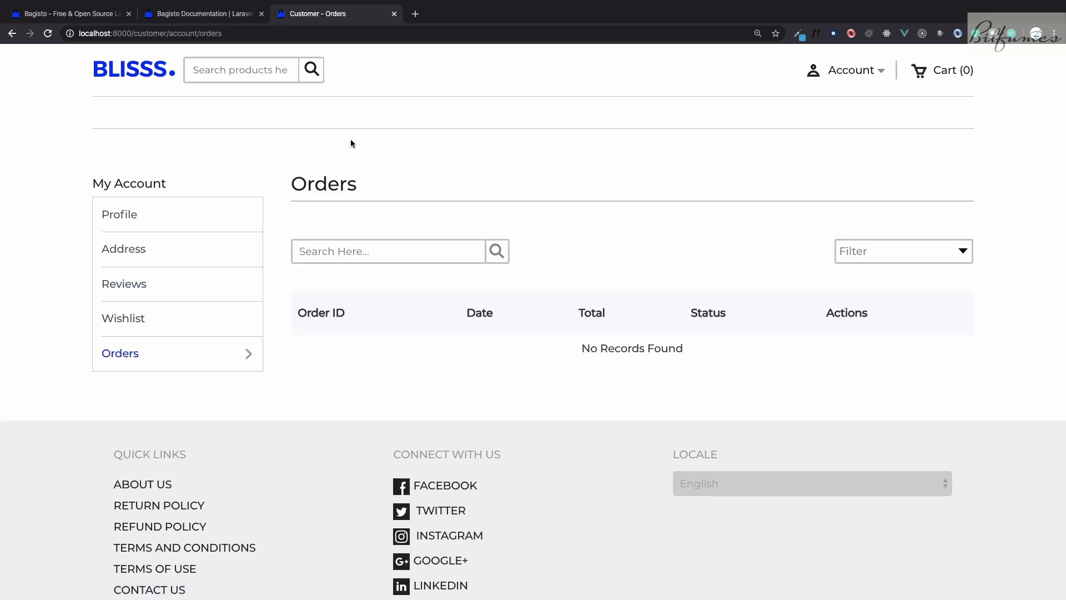
pyautogui.write('localhost:3000')
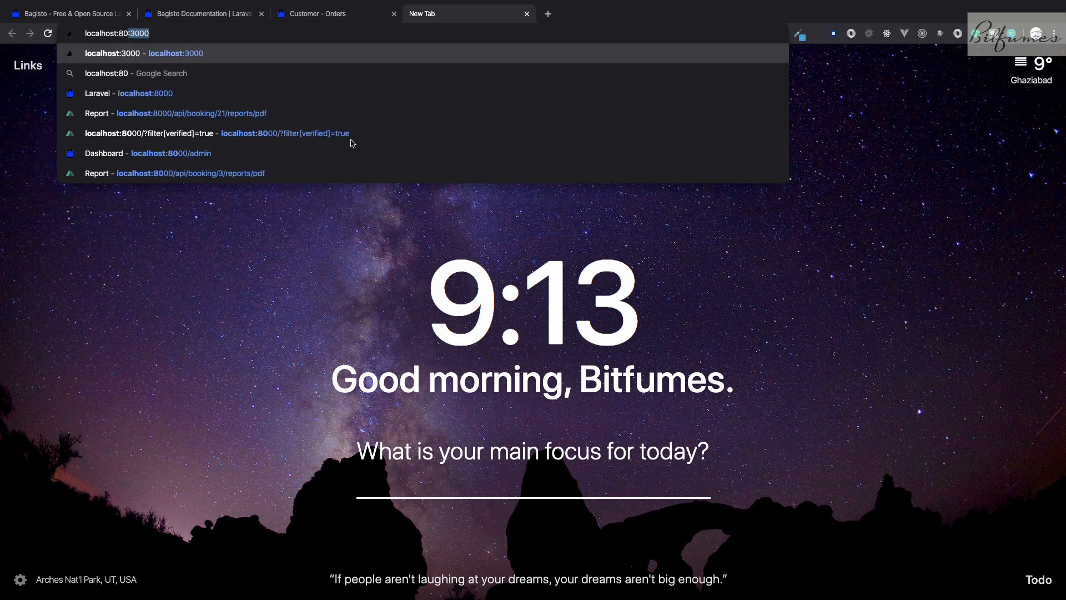
pyautogui.write('localhost:8000/admin/login')
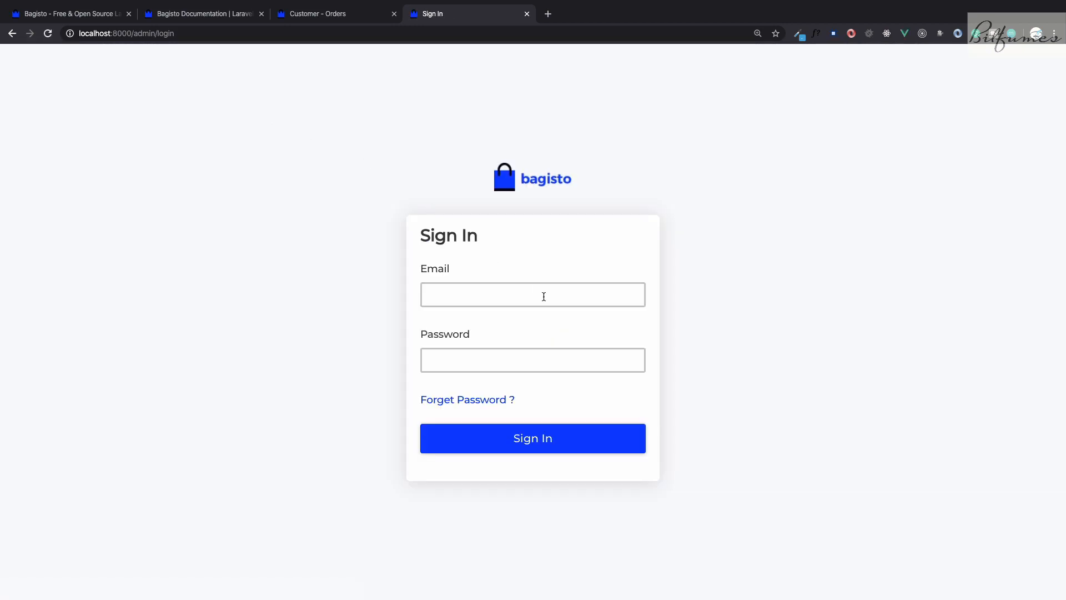
pyautogui.click(202, 13)
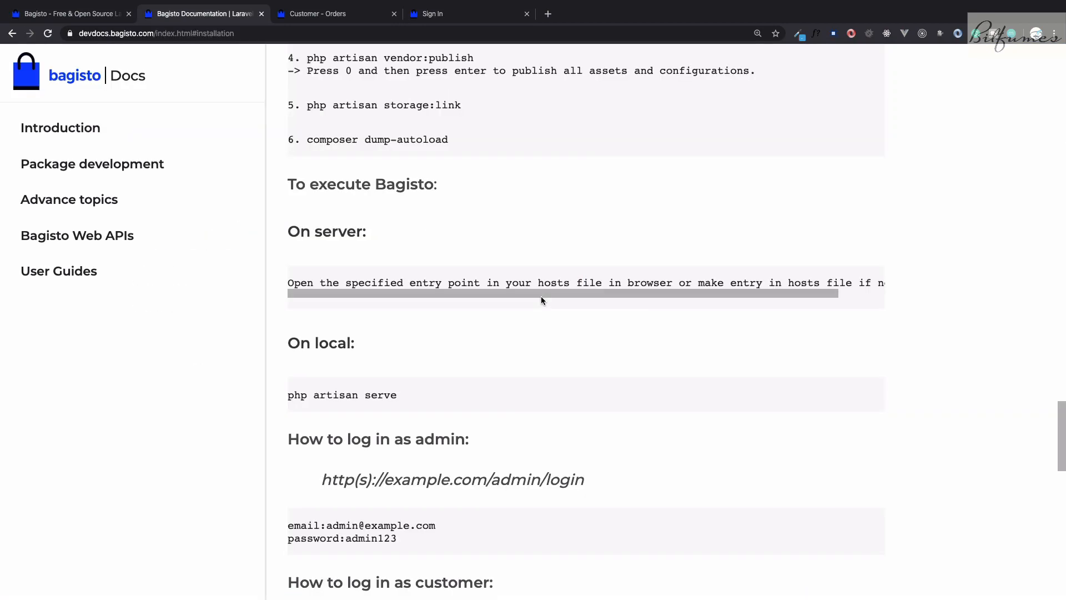
pyautogui.scroll(-3)
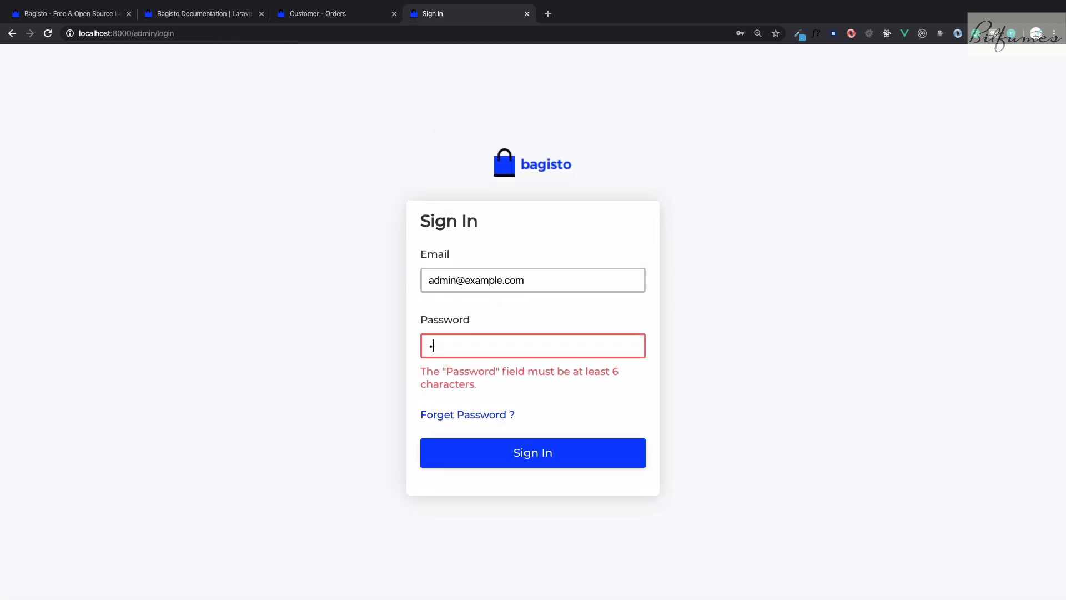
# Step: Sign in to the Bagisto admin, landing on a dashboard with 1 customer and 0 orders
pyautogui.click(533, 453)
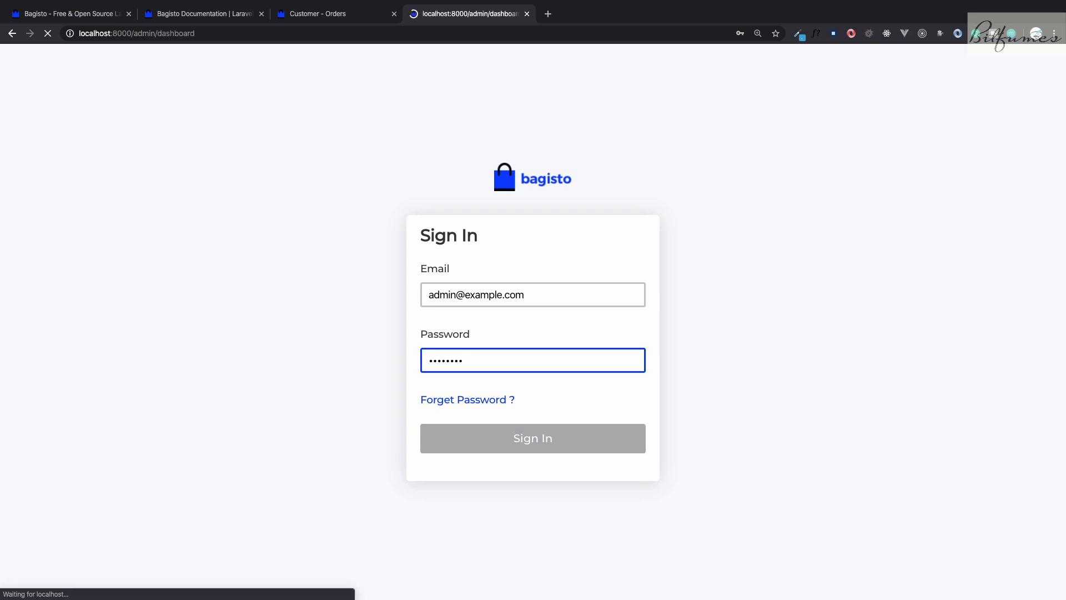
pyautogui.click(533, 439)
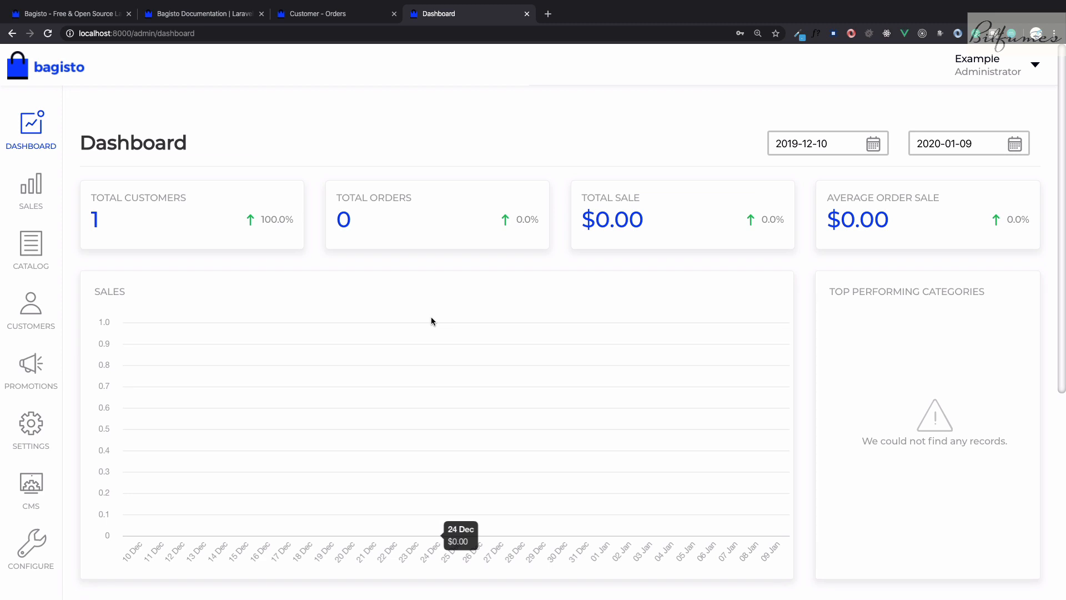
# Step: Return the storefront to its home page, revisit the admin dashboard, then show the bagisto.com website
pyautogui.click(328, 14)
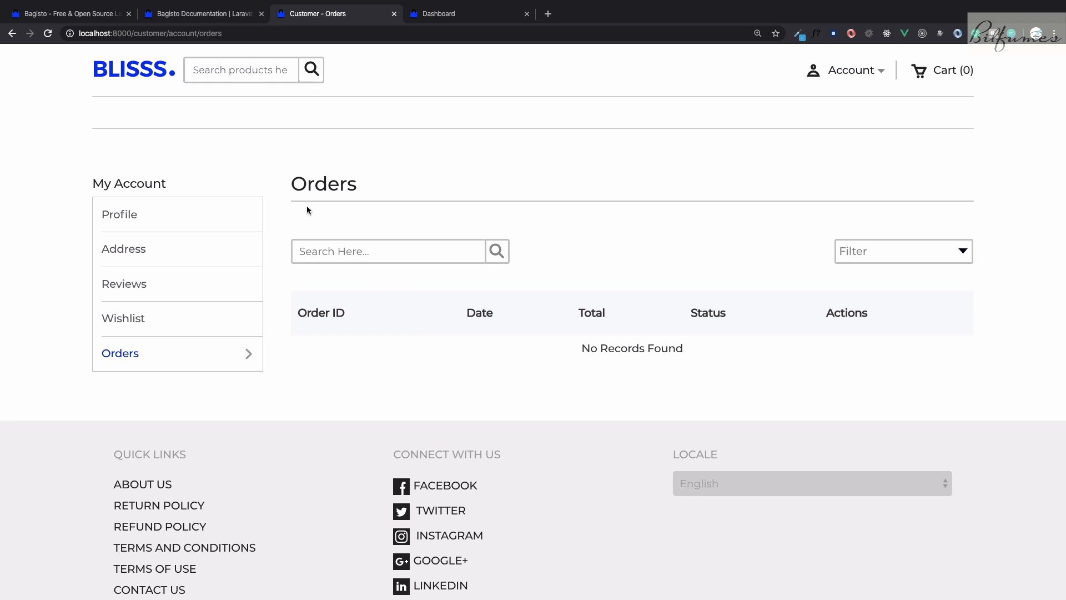
pyautogui.click(121, 69)
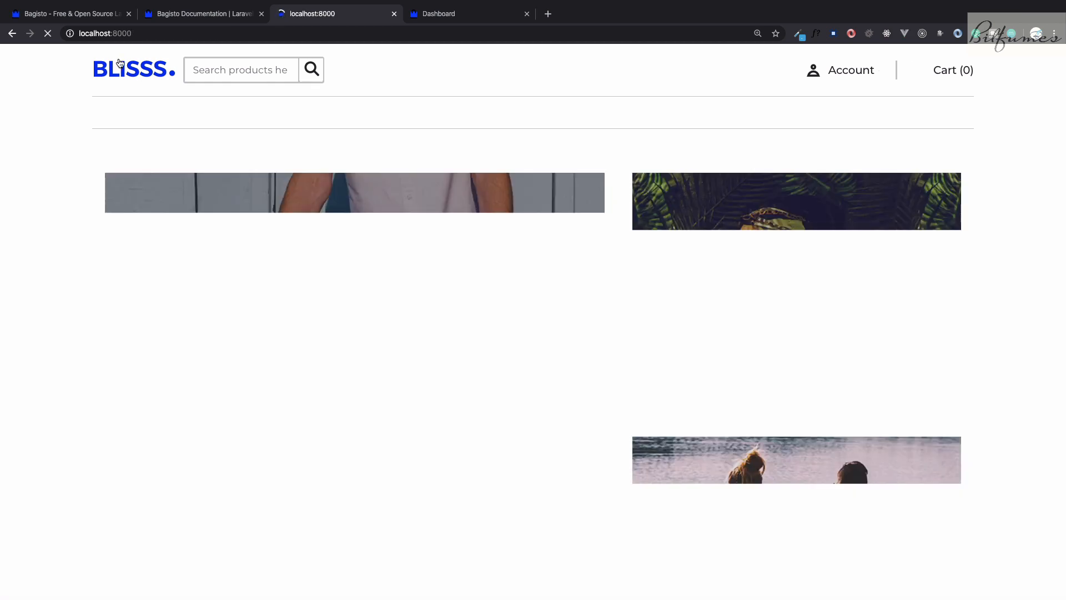
pyautogui.click(459, 13)
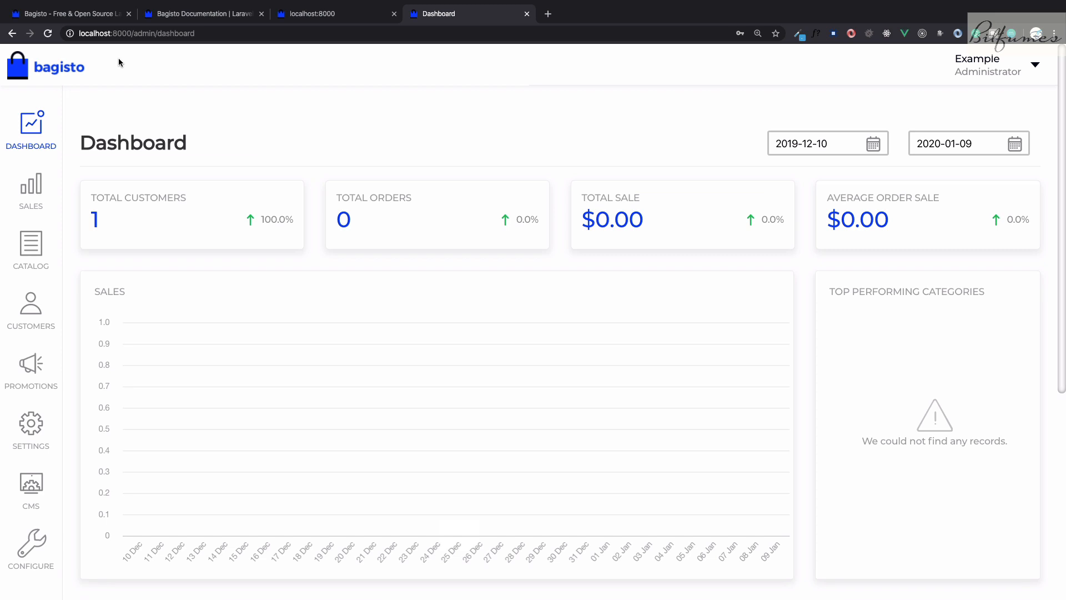
pyautogui.moveTo(93, 73)
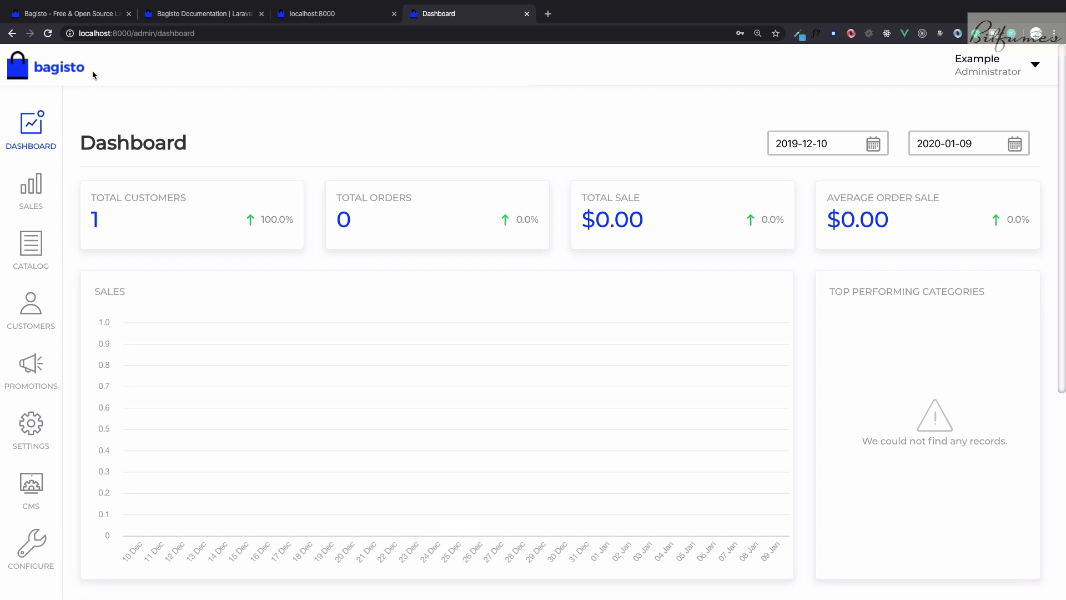
pyautogui.moveTo(46, 206)
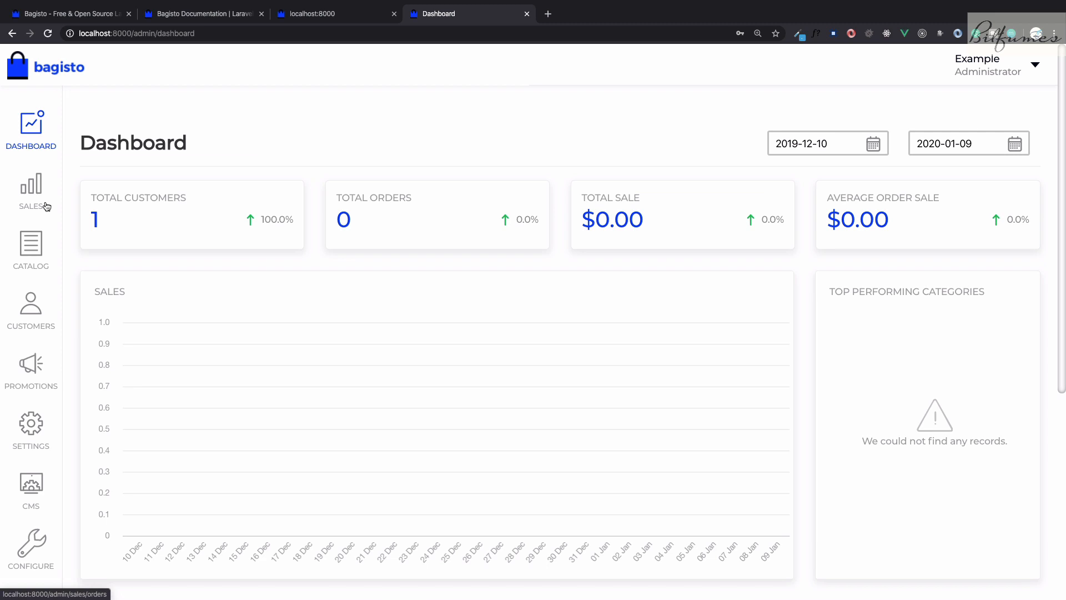
pyautogui.click(199, 13)
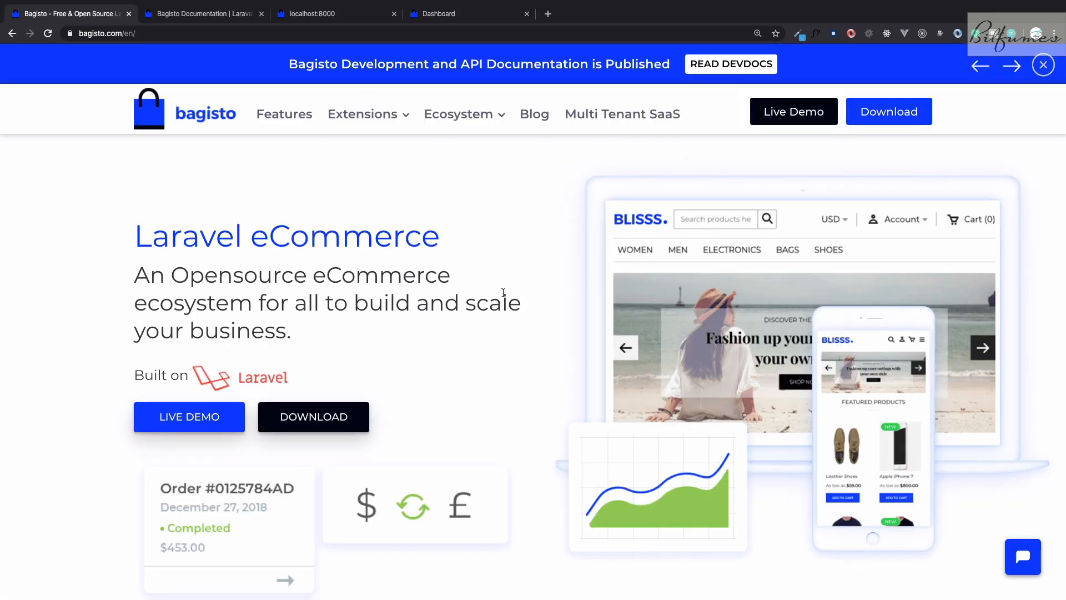
# Step: Search for 'github bagisto' to reach the bagisto repository on GitHub
pyautogui.scroll(-3)
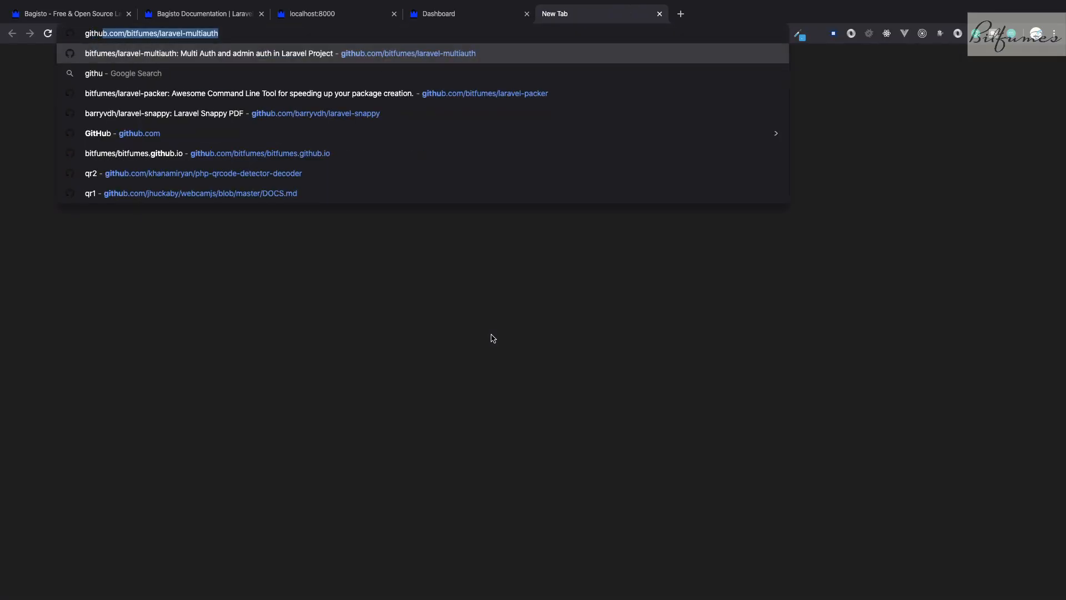
pyautogui.write('github bagisto')
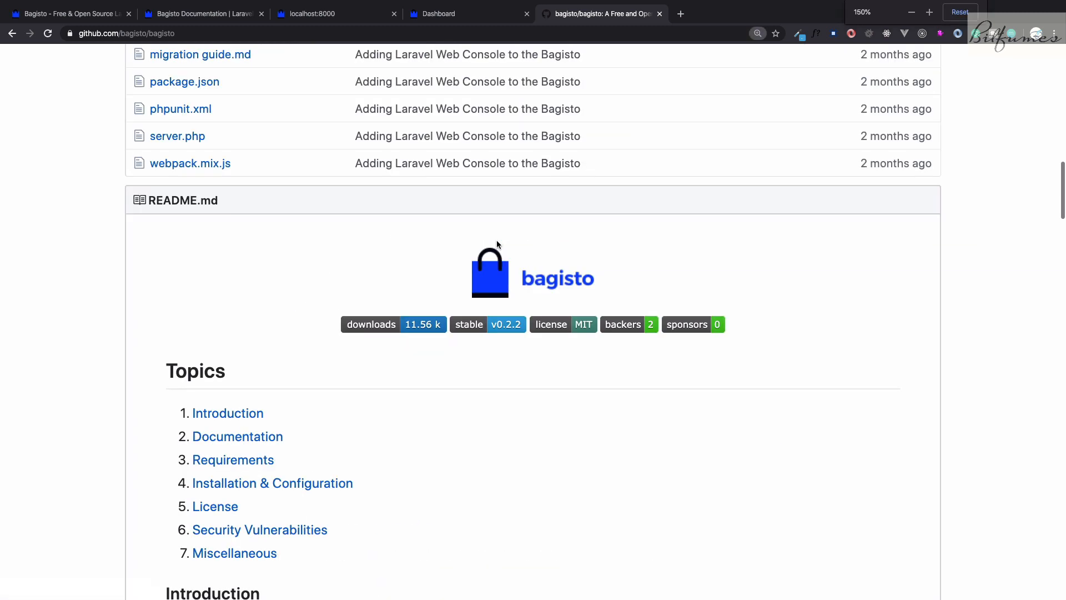
pyautogui.moveTo(413, 356)
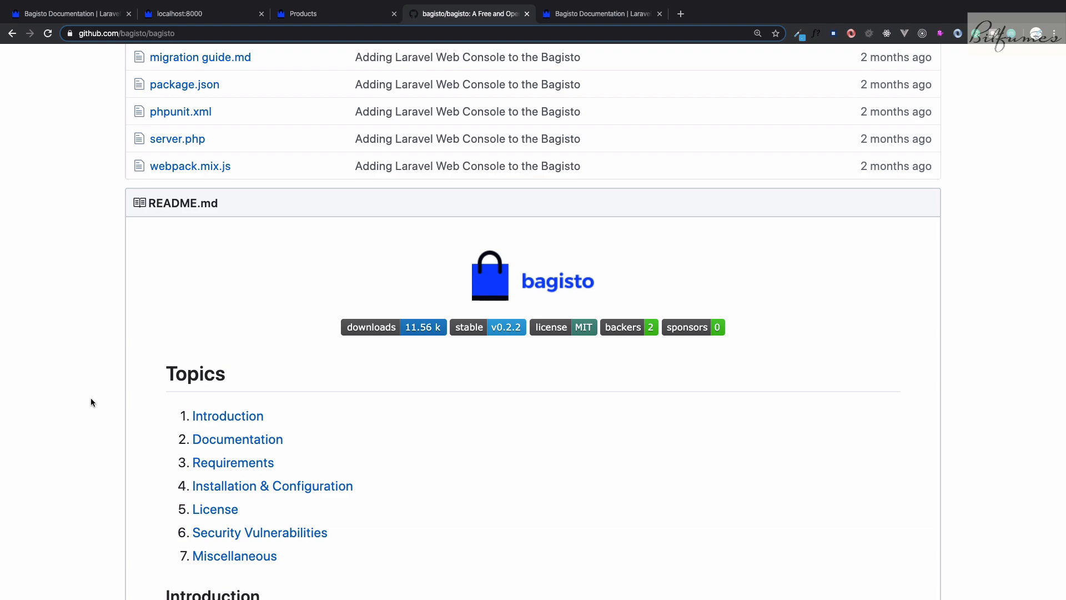
# Step: Read the bagisto README down to its Miscellaneous and Contributors sections
pyautogui.scroll(-3)
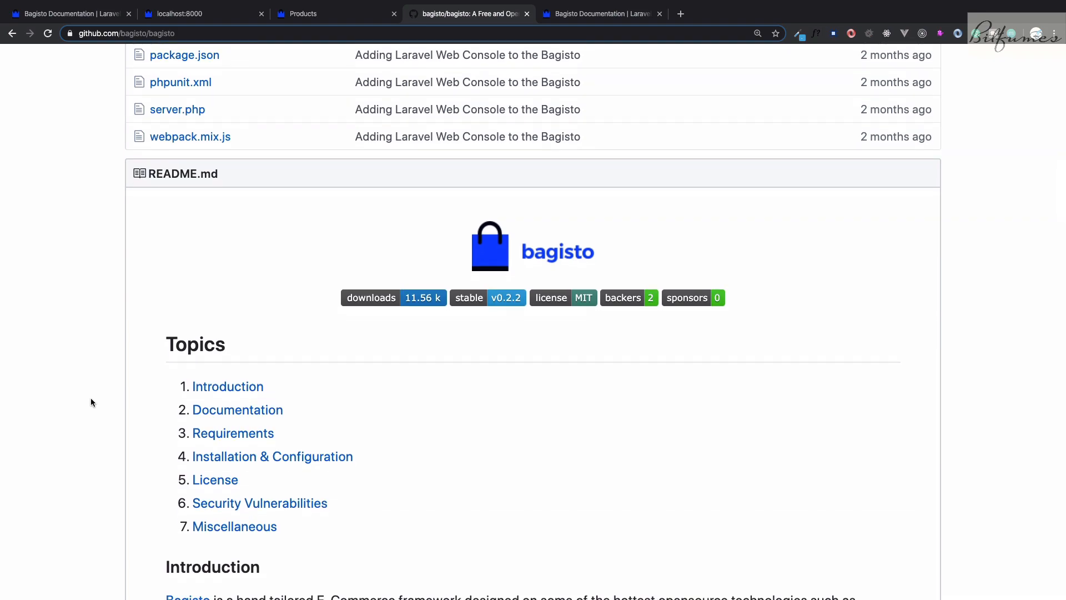
pyautogui.scroll(-3)
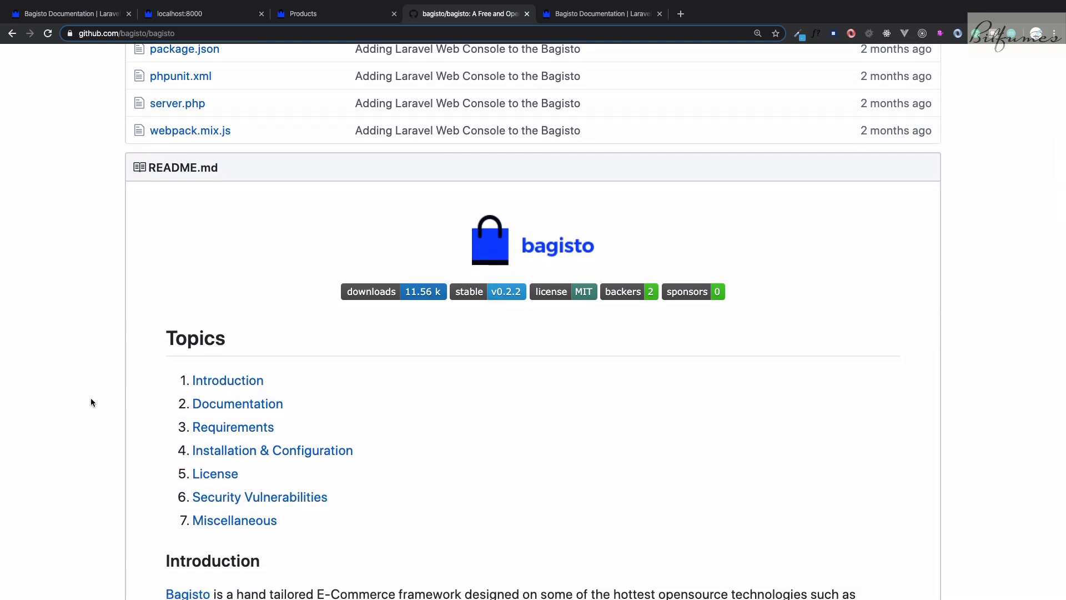
pyautogui.scroll(-3)
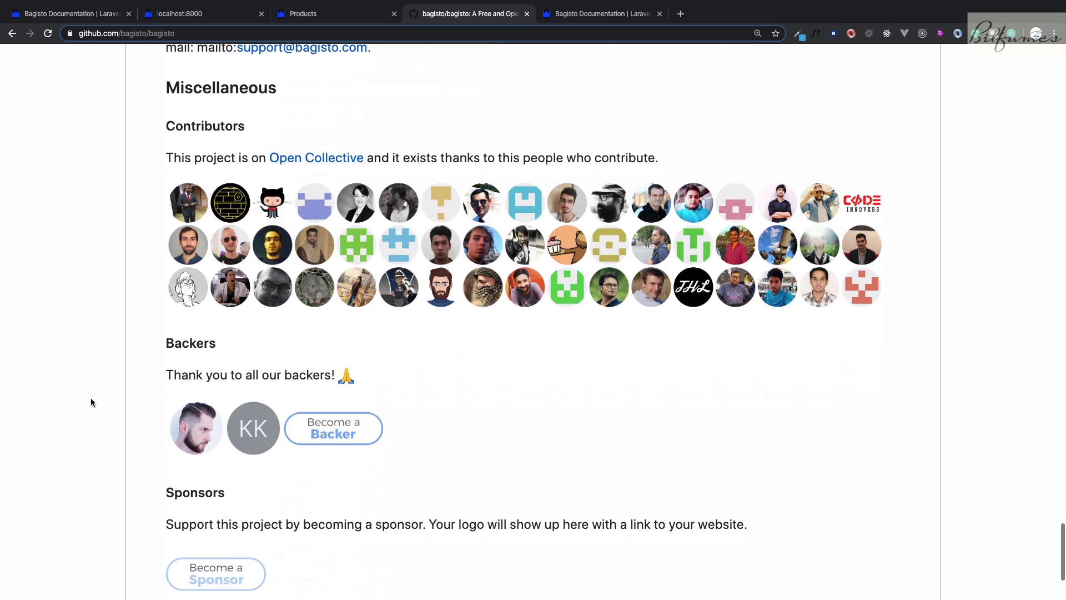
pyautogui.scroll(-3)
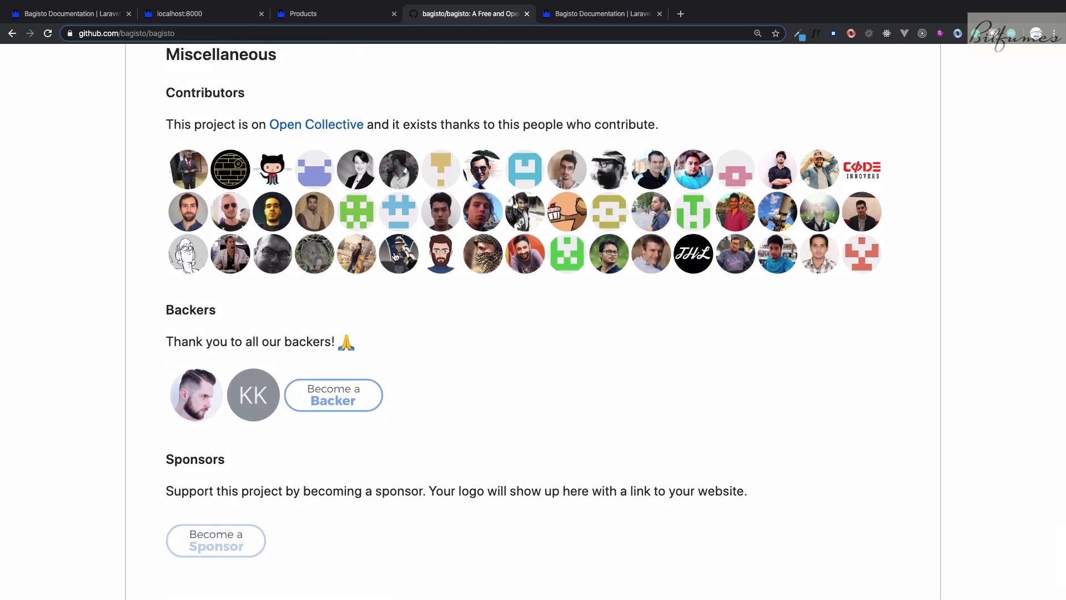
pyautogui.moveTo(98, 355)
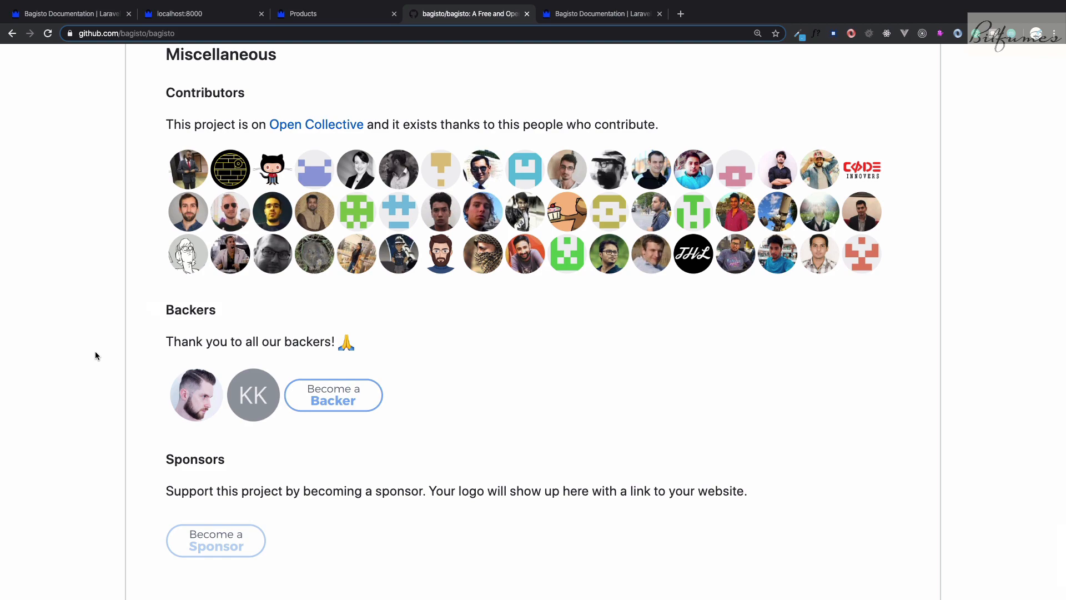
pyautogui.scroll(3)
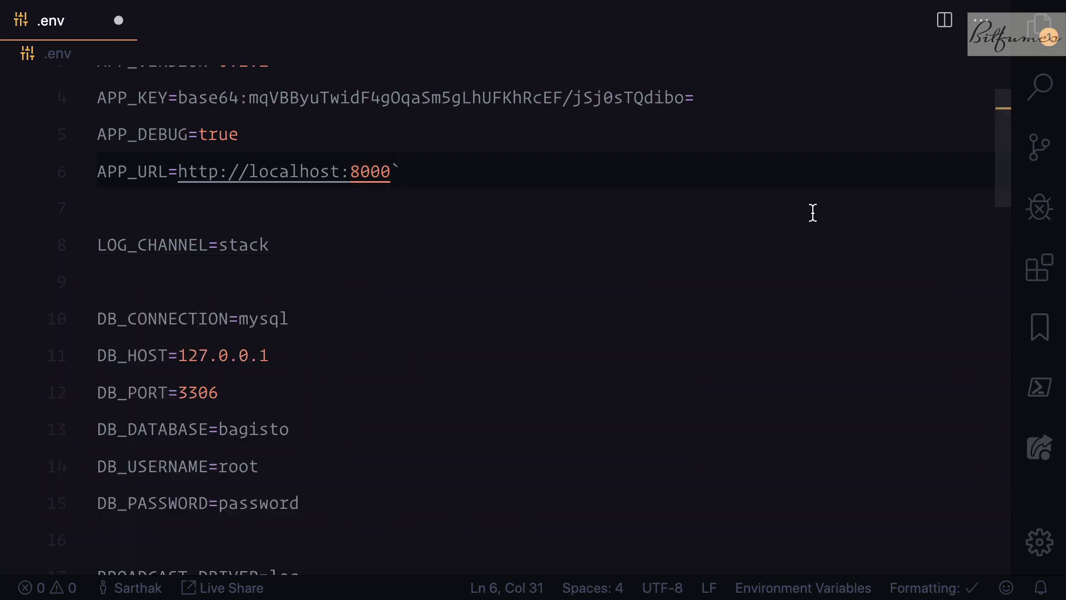
# Step: Browse the packages/Webkul folder in the Explorer, expanding the Customer and Paypal packages
pyautogui.click(1039, 18)
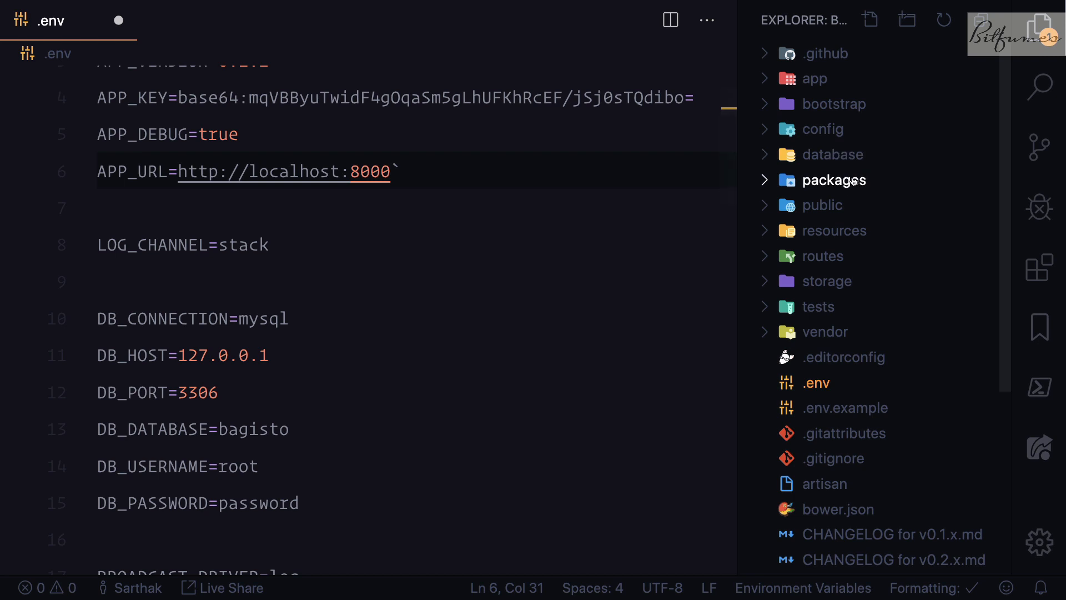
pyautogui.moveTo(800, 269)
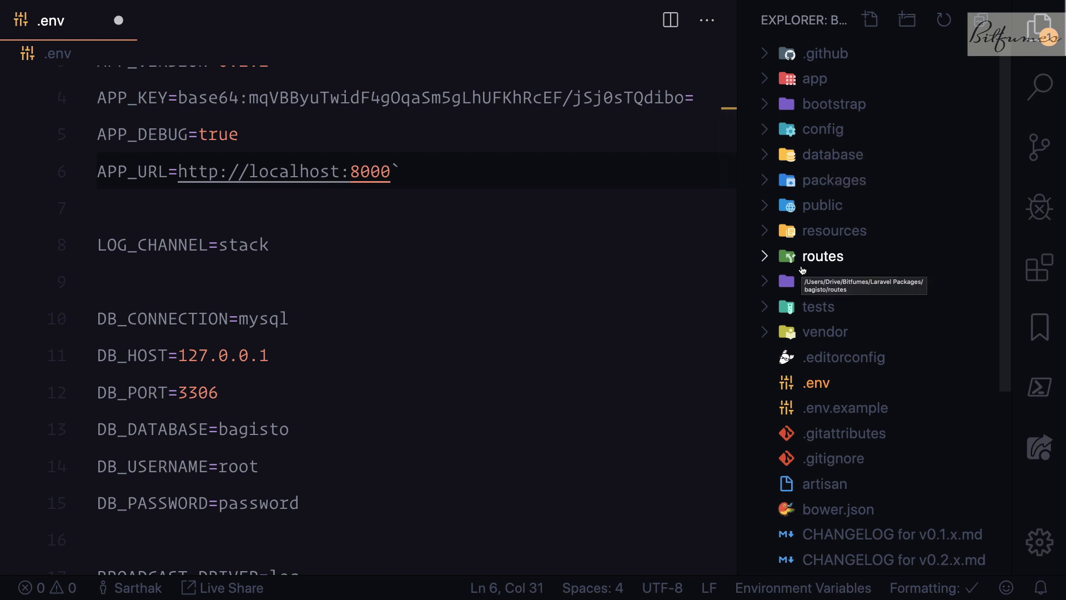
pyautogui.moveTo(855, 158)
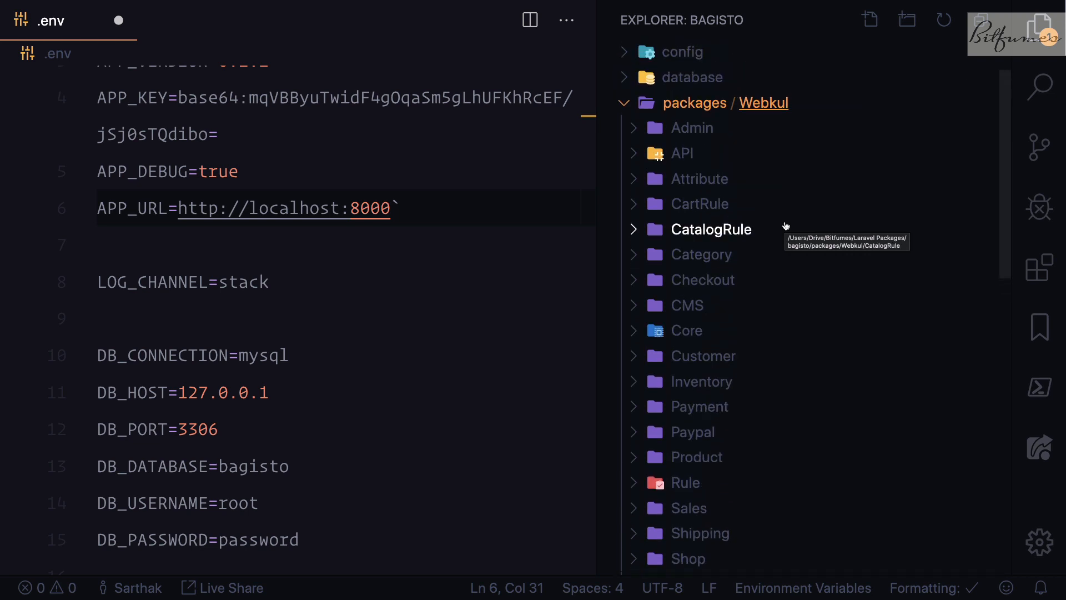
pyautogui.moveTo(728, 363)
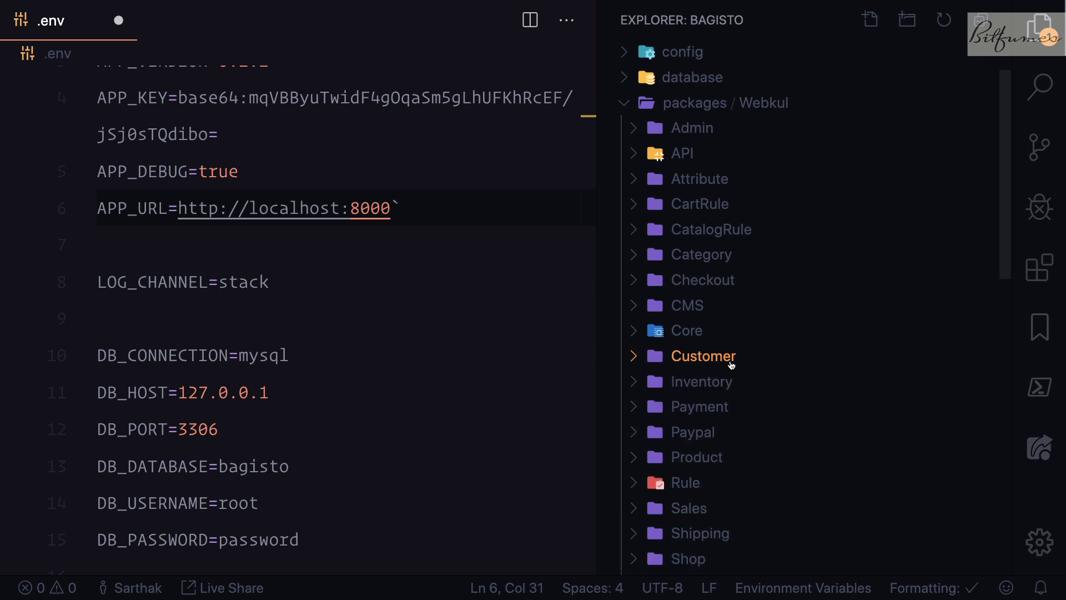
pyautogui.scroll(-3)
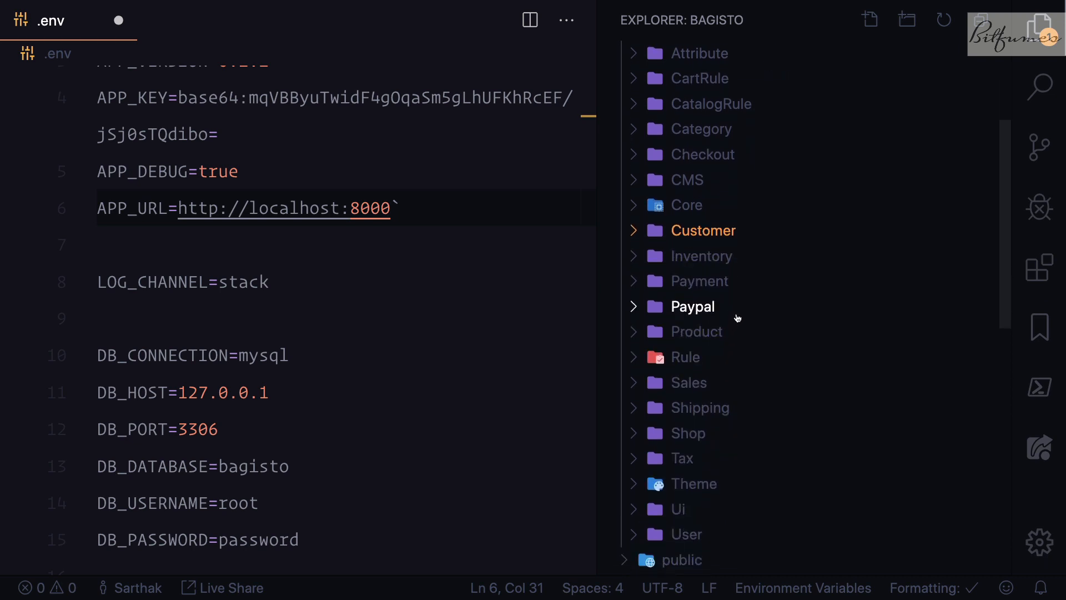
pyautogui.click(693, 306)
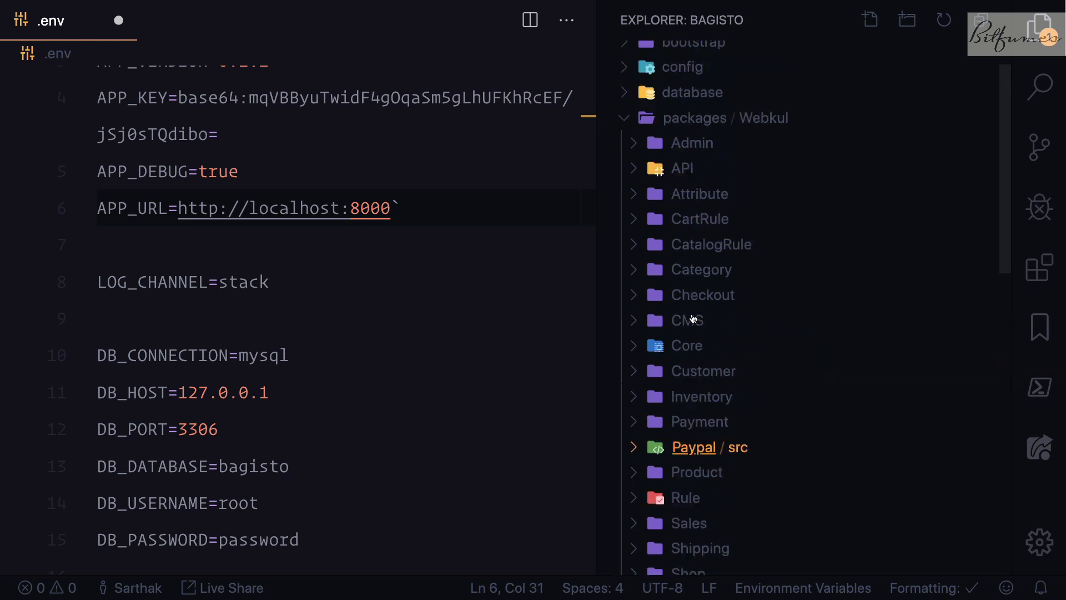
# Step: Collapse the packages folder and bring up the project's root composer.json
pyautogui.click(630, 118)
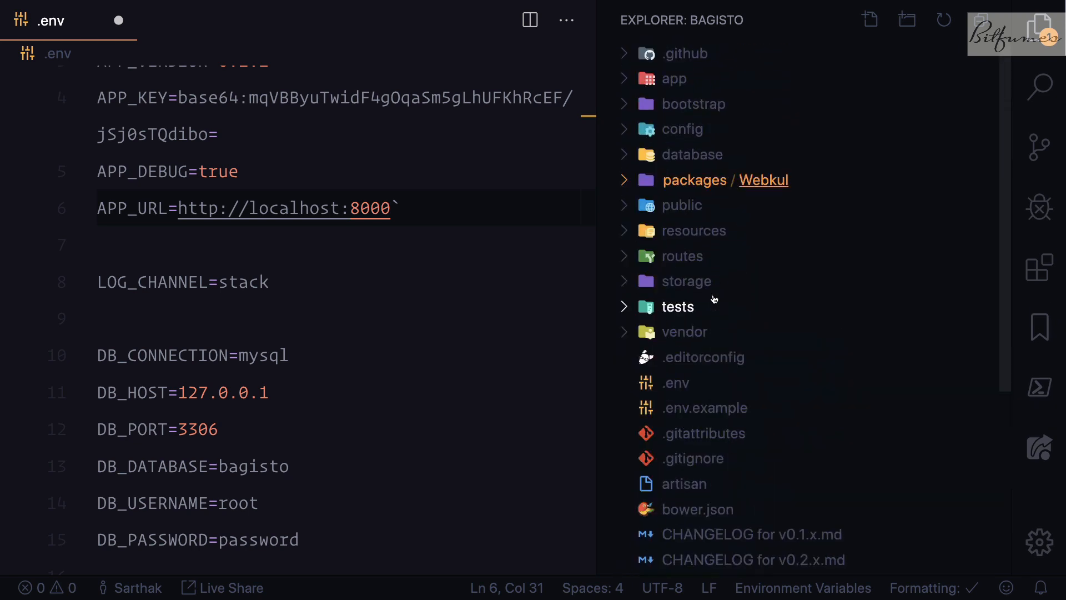
pyautogui.scroll(-3)
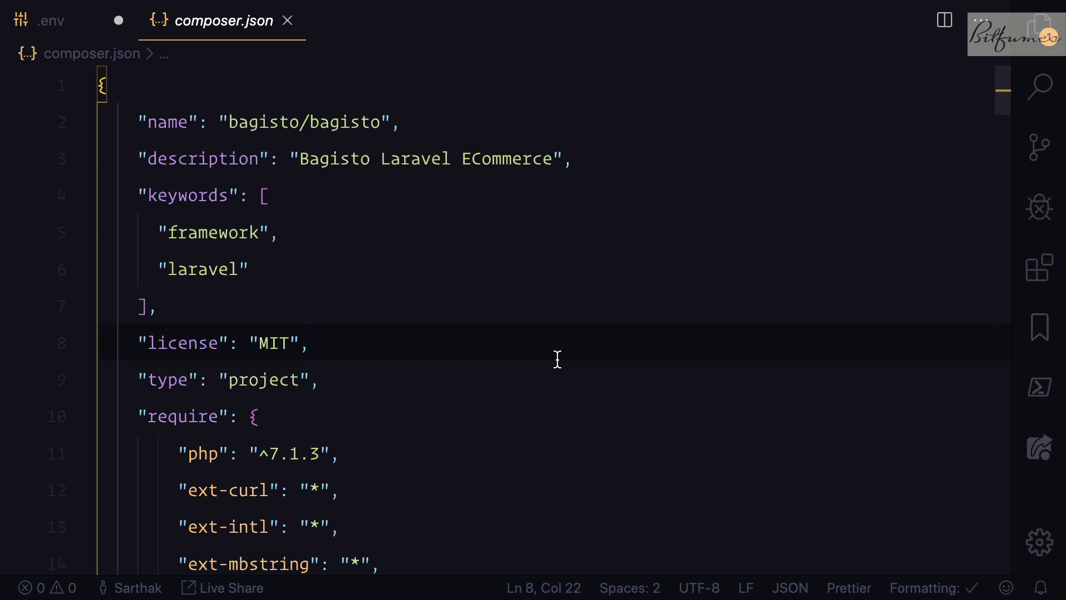
pyautogui.scroll(-3)
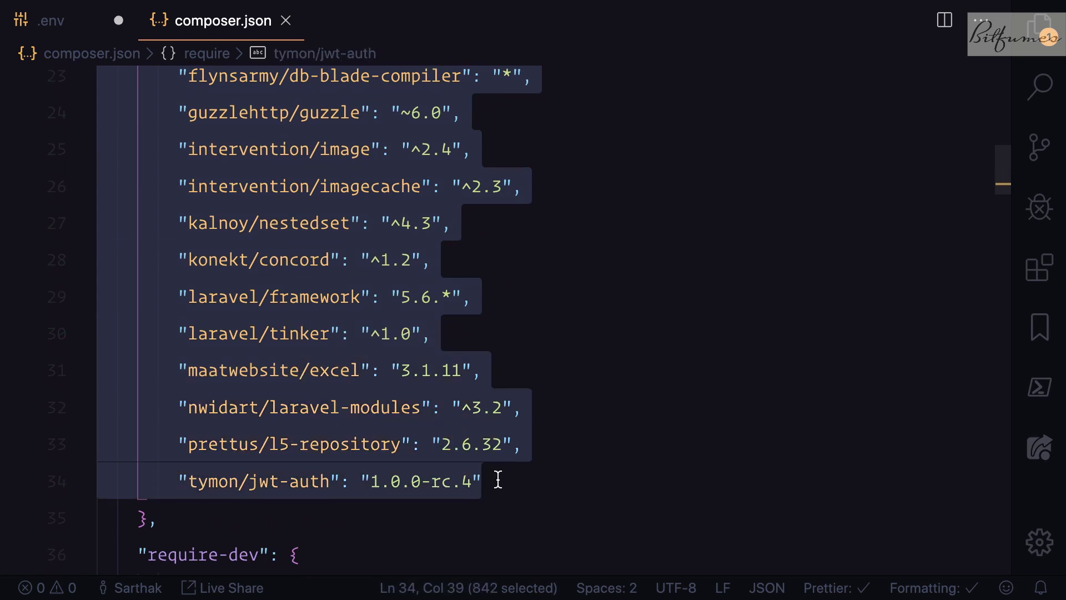
pyautogui.scroll(-3)
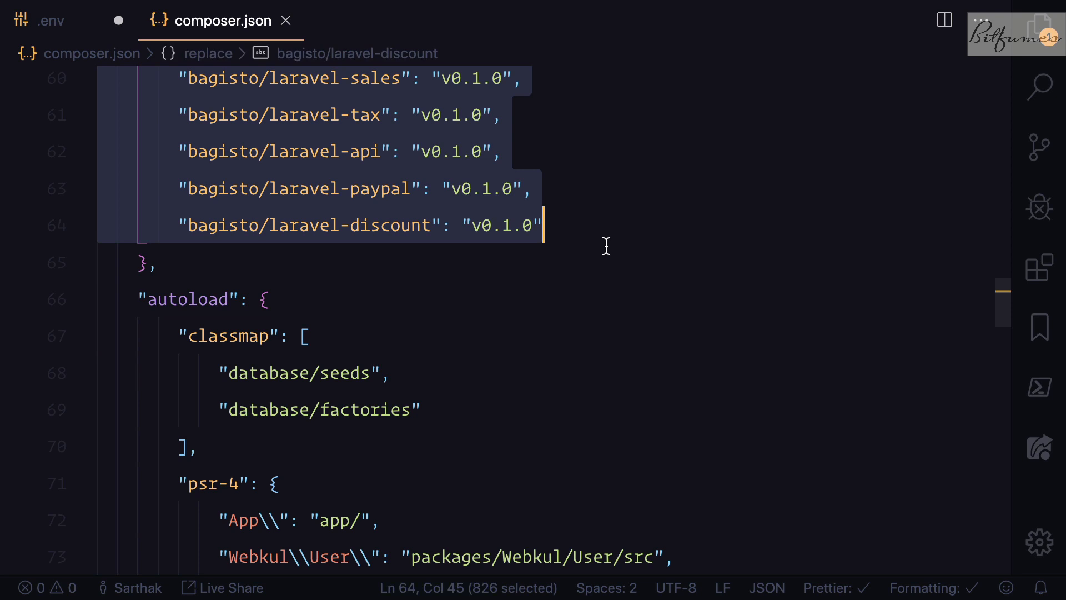
pyautogui.moveTo(1013, 73)
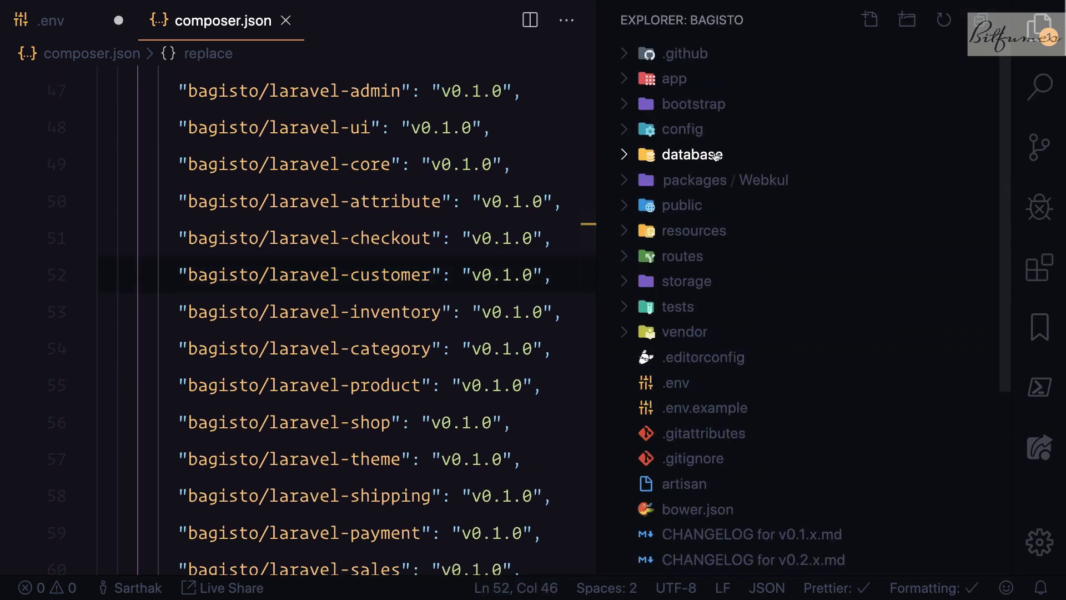
pyautogui.click(694, 180)
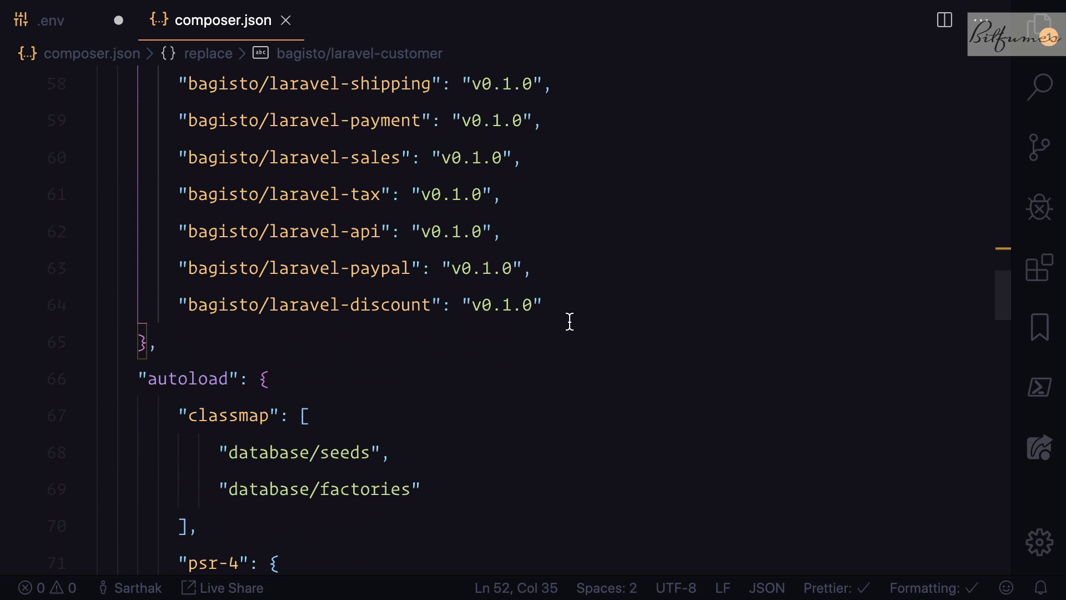
# Step: Read composer.json's psr-4 autoload mappings for the Webkul packages
pyautogui.scroll(-3)
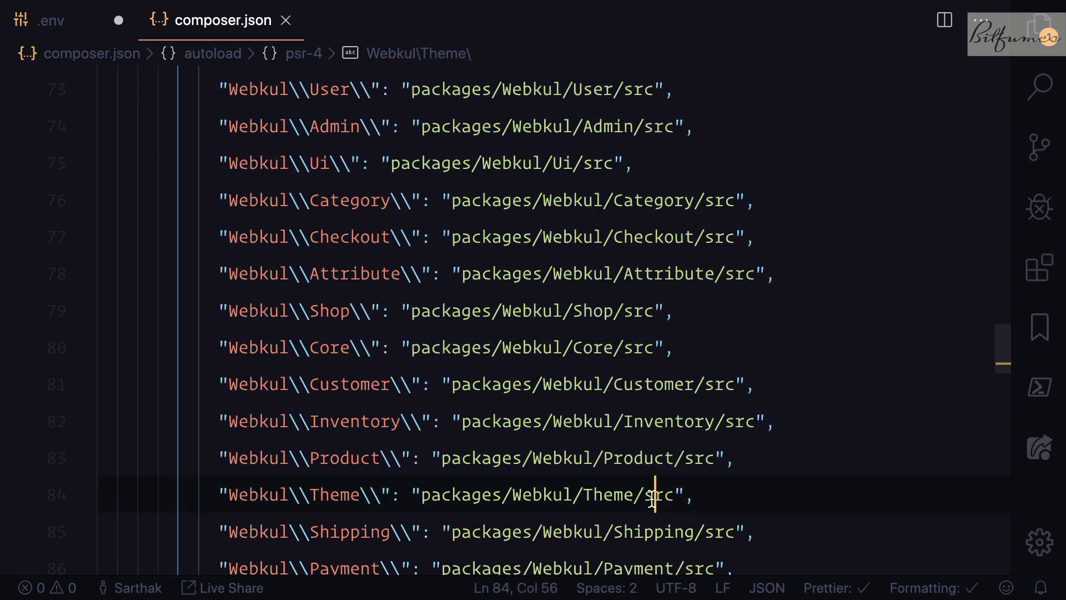
pyautogui.scroll(-3)
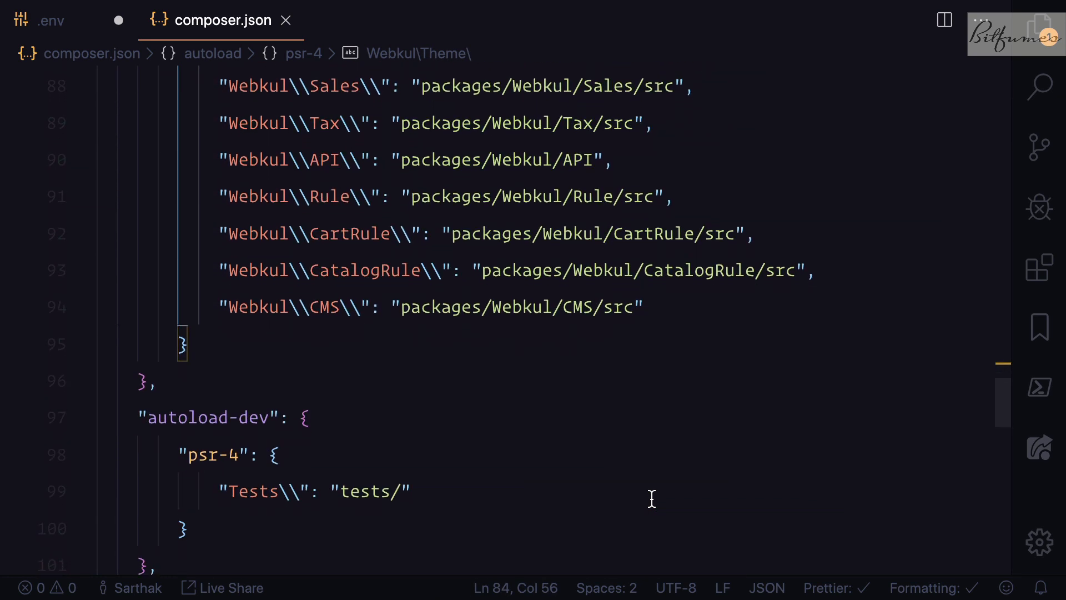
pyautogui.scroll(-3)
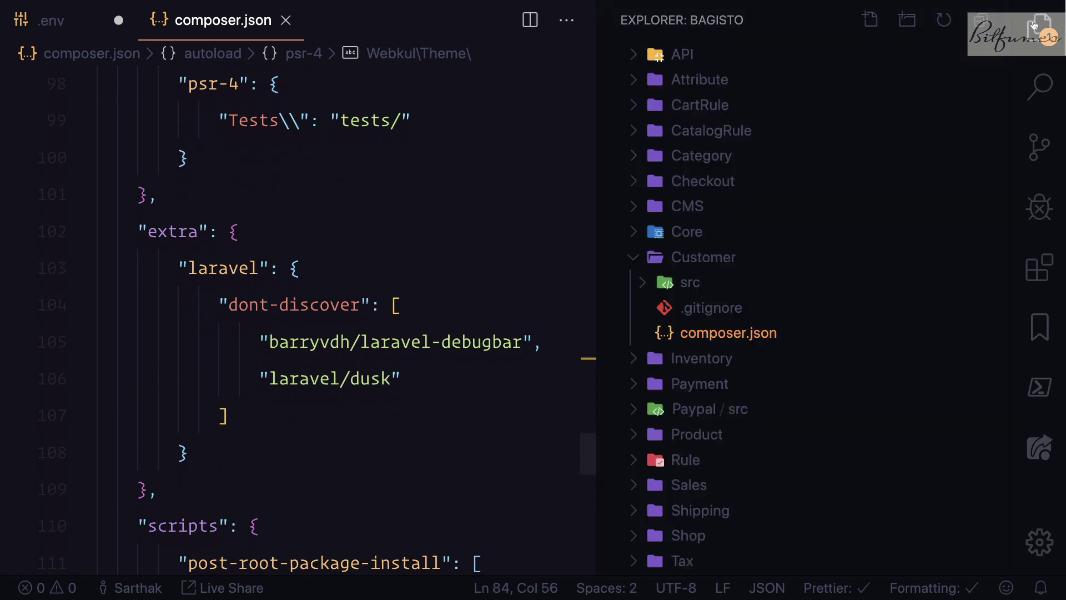
pyautogui.moveTo(719, 267)
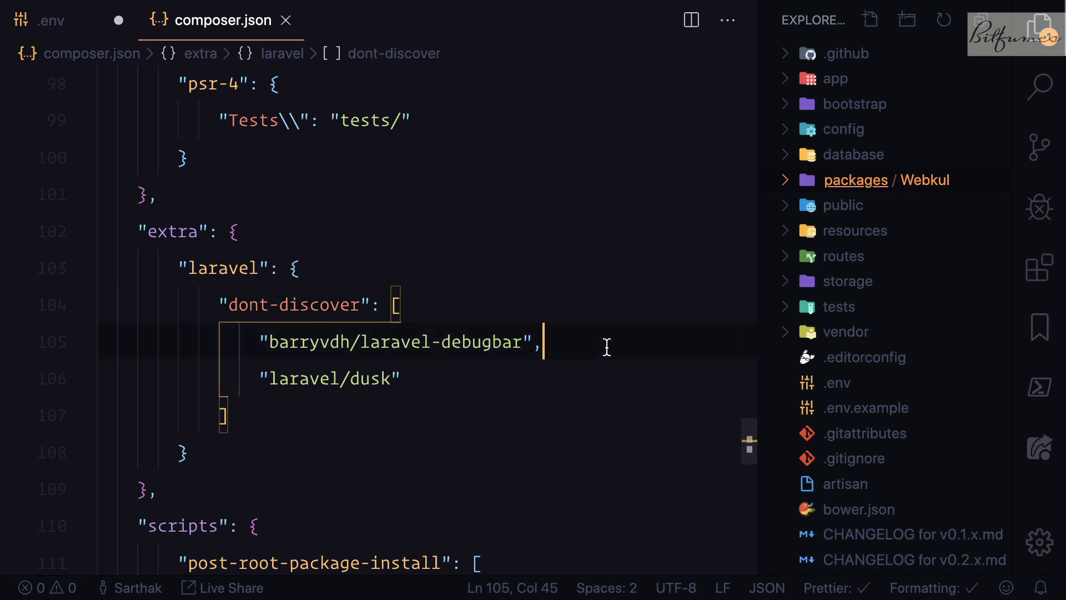
pyautogui.scroll(-3)
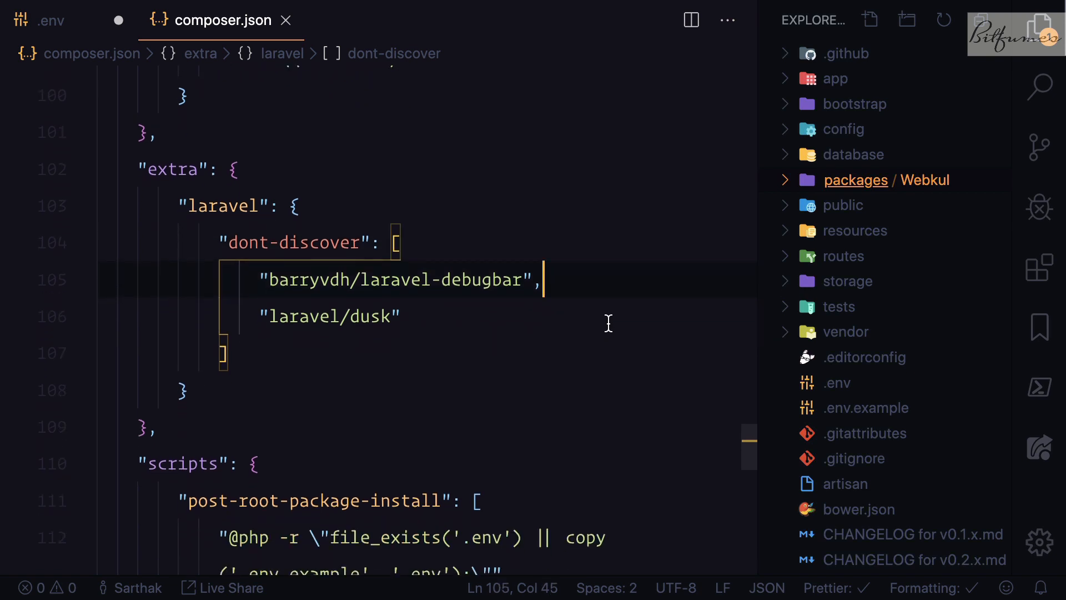
# Step: Highlight the laravel/dusk entry and read on to the extra dont-discover section
pyautogui.doubleClick(329, 316)
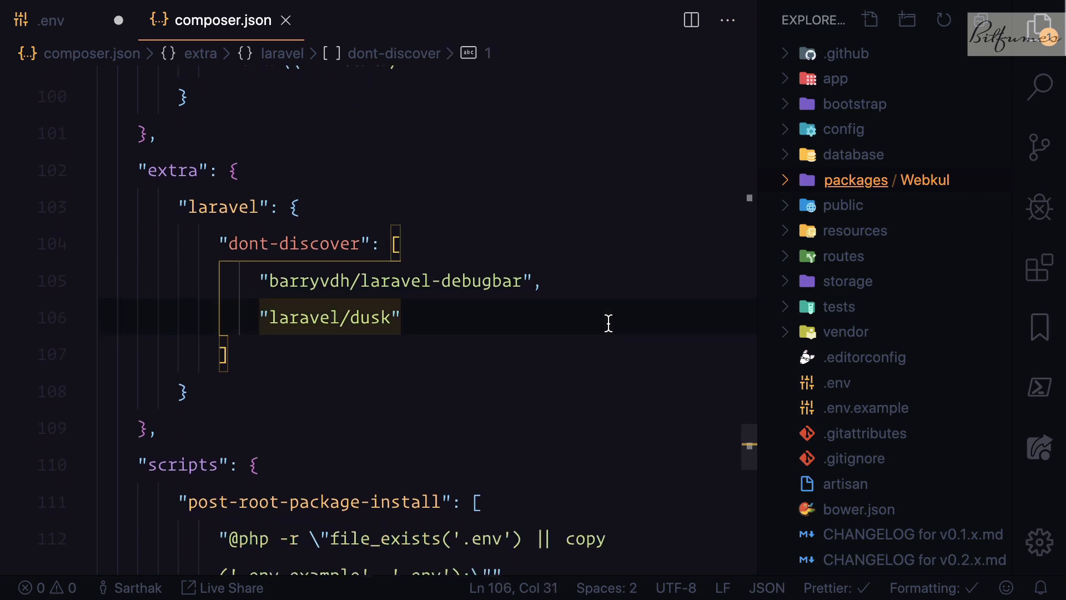
pyautogui.scroll(-3)
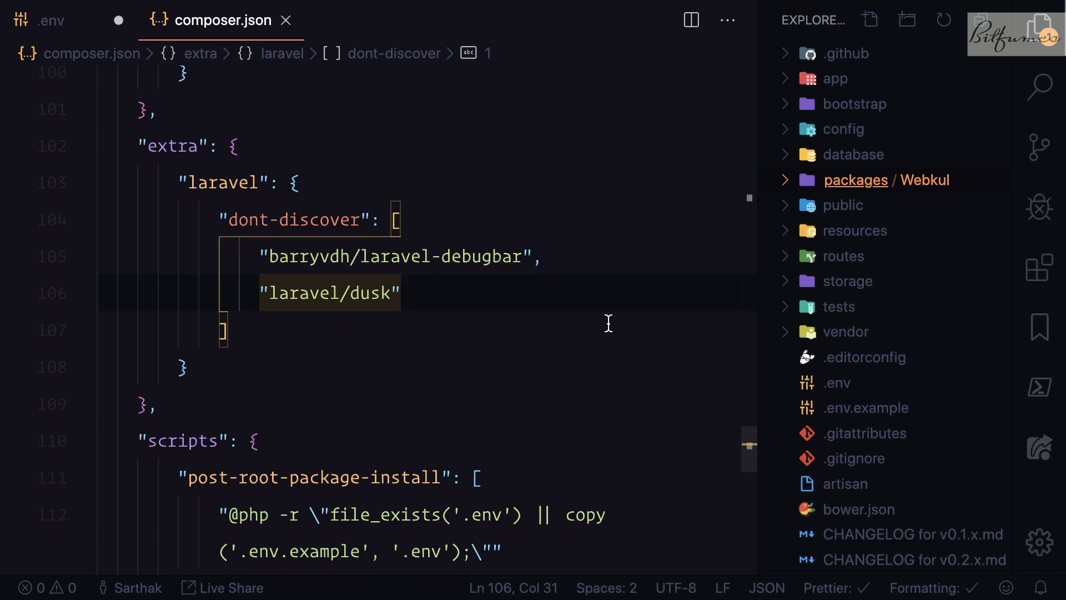
pyautogui.scroll(-3)
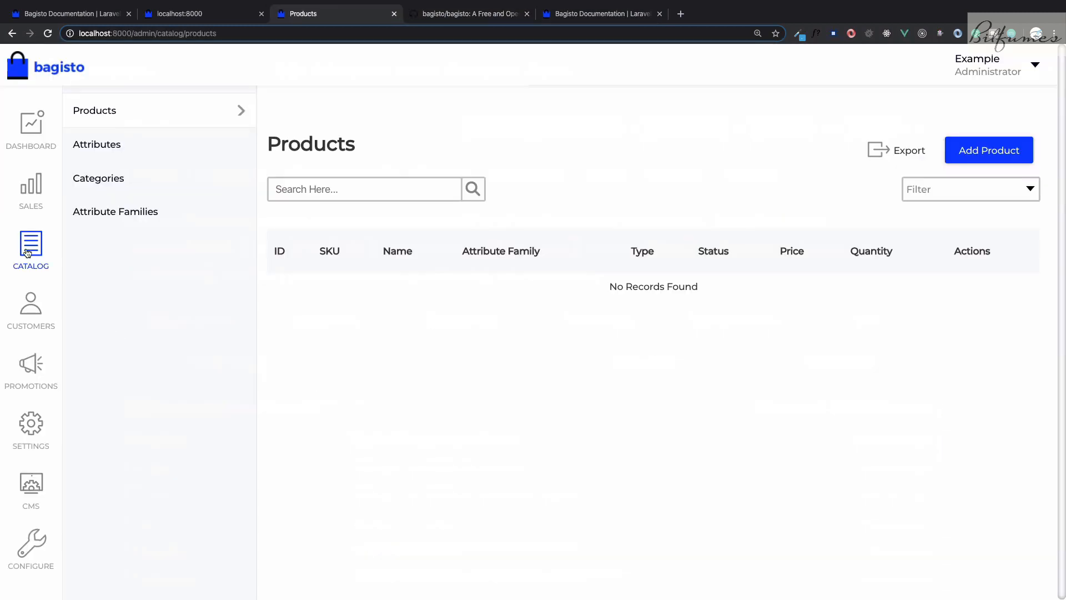
pyautogui.moveTo(272, 322)
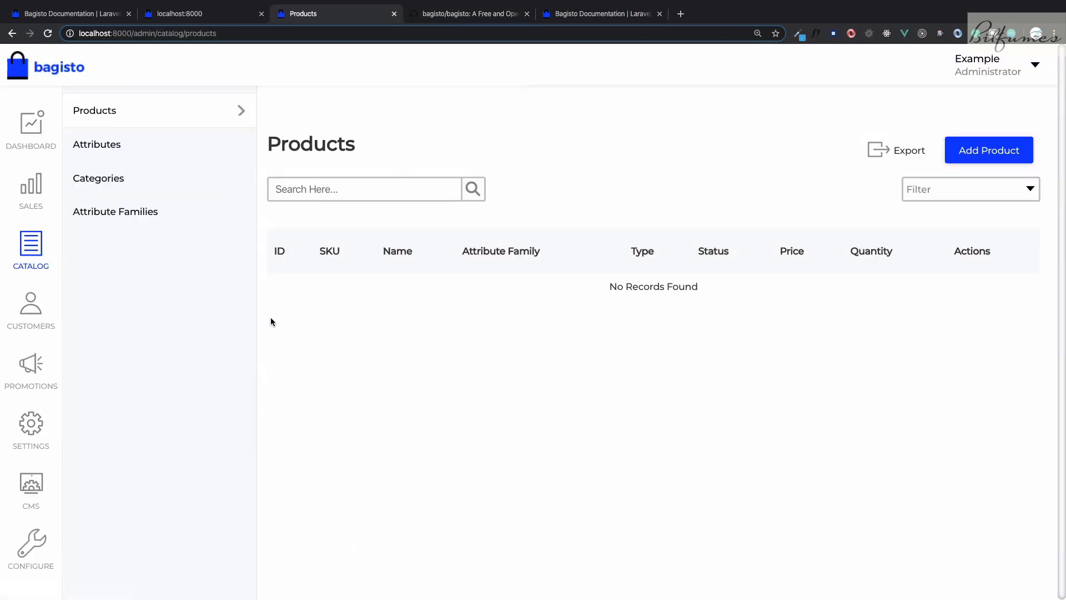
# Step: Glance at the local BLISSS storefront, then return to the Bagisto Documentation page
pyautogui.click(183, 14)
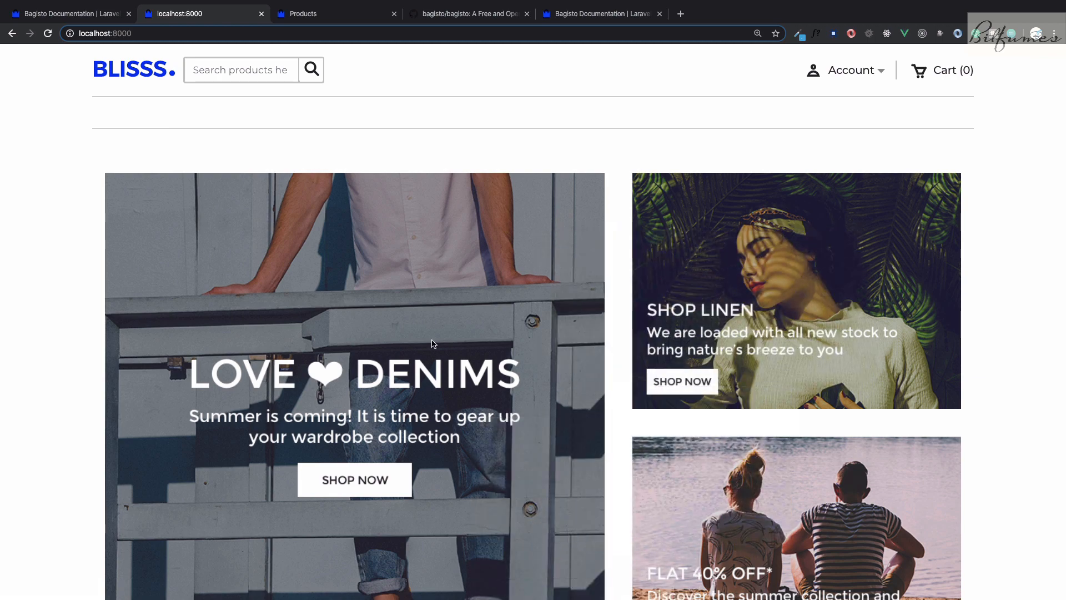
pyautogui.click(67, 14)
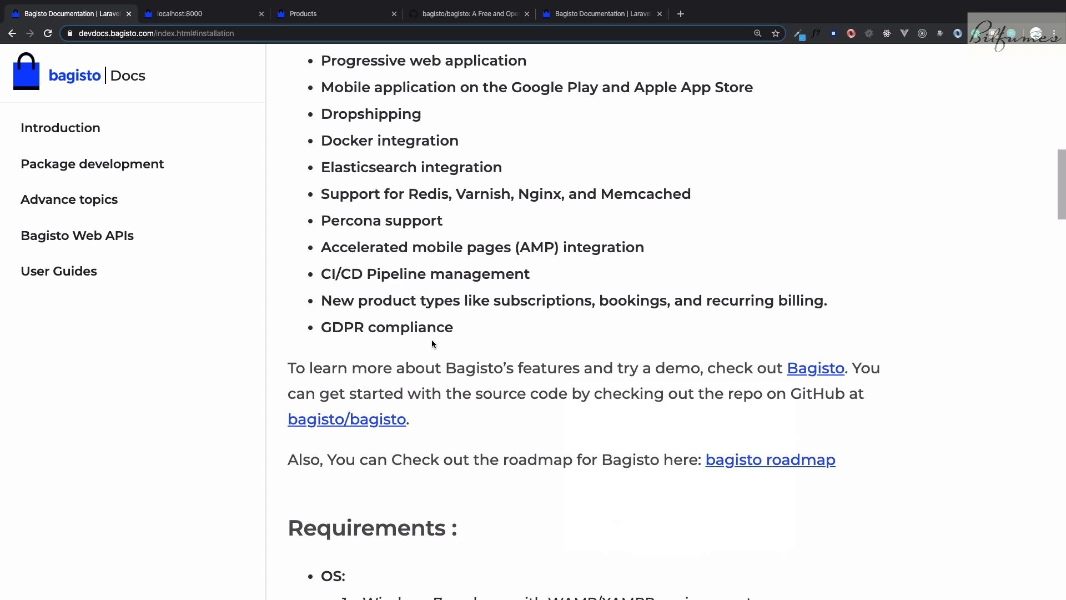